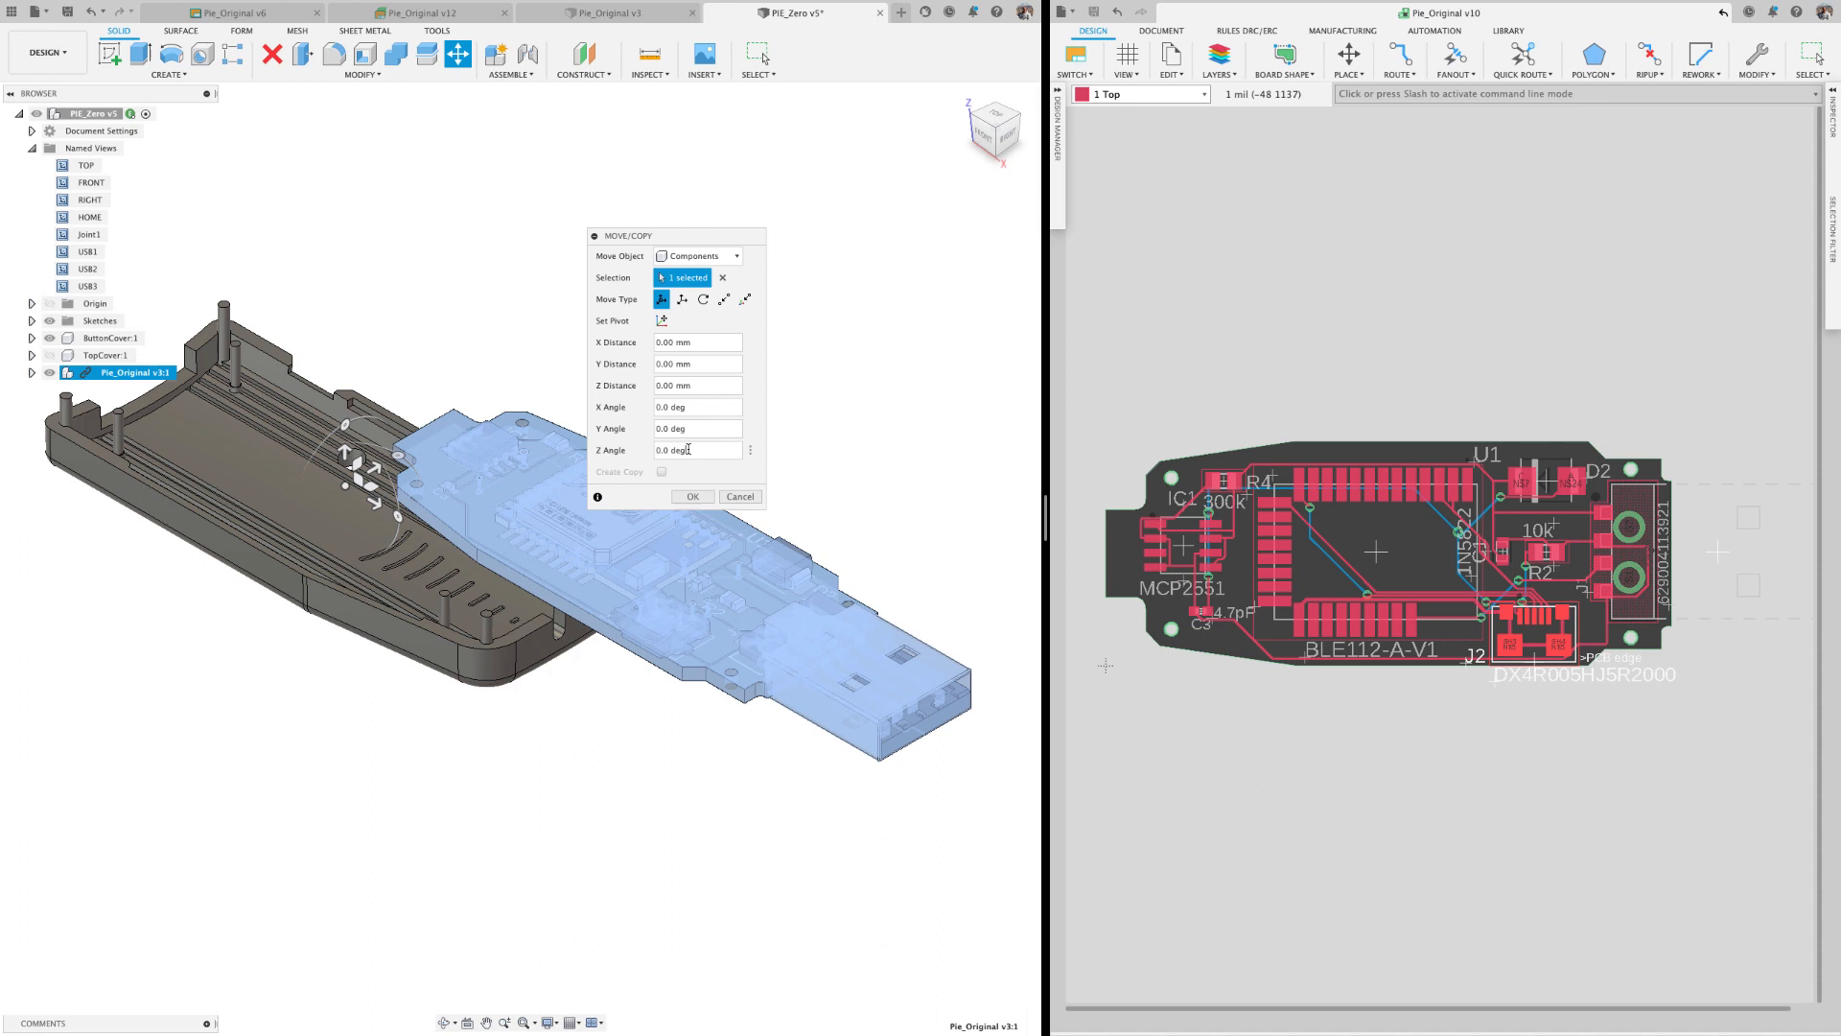
# - Rotate the PCB component 180 degrees about Z and confirm the move
pyautogui.write('180')
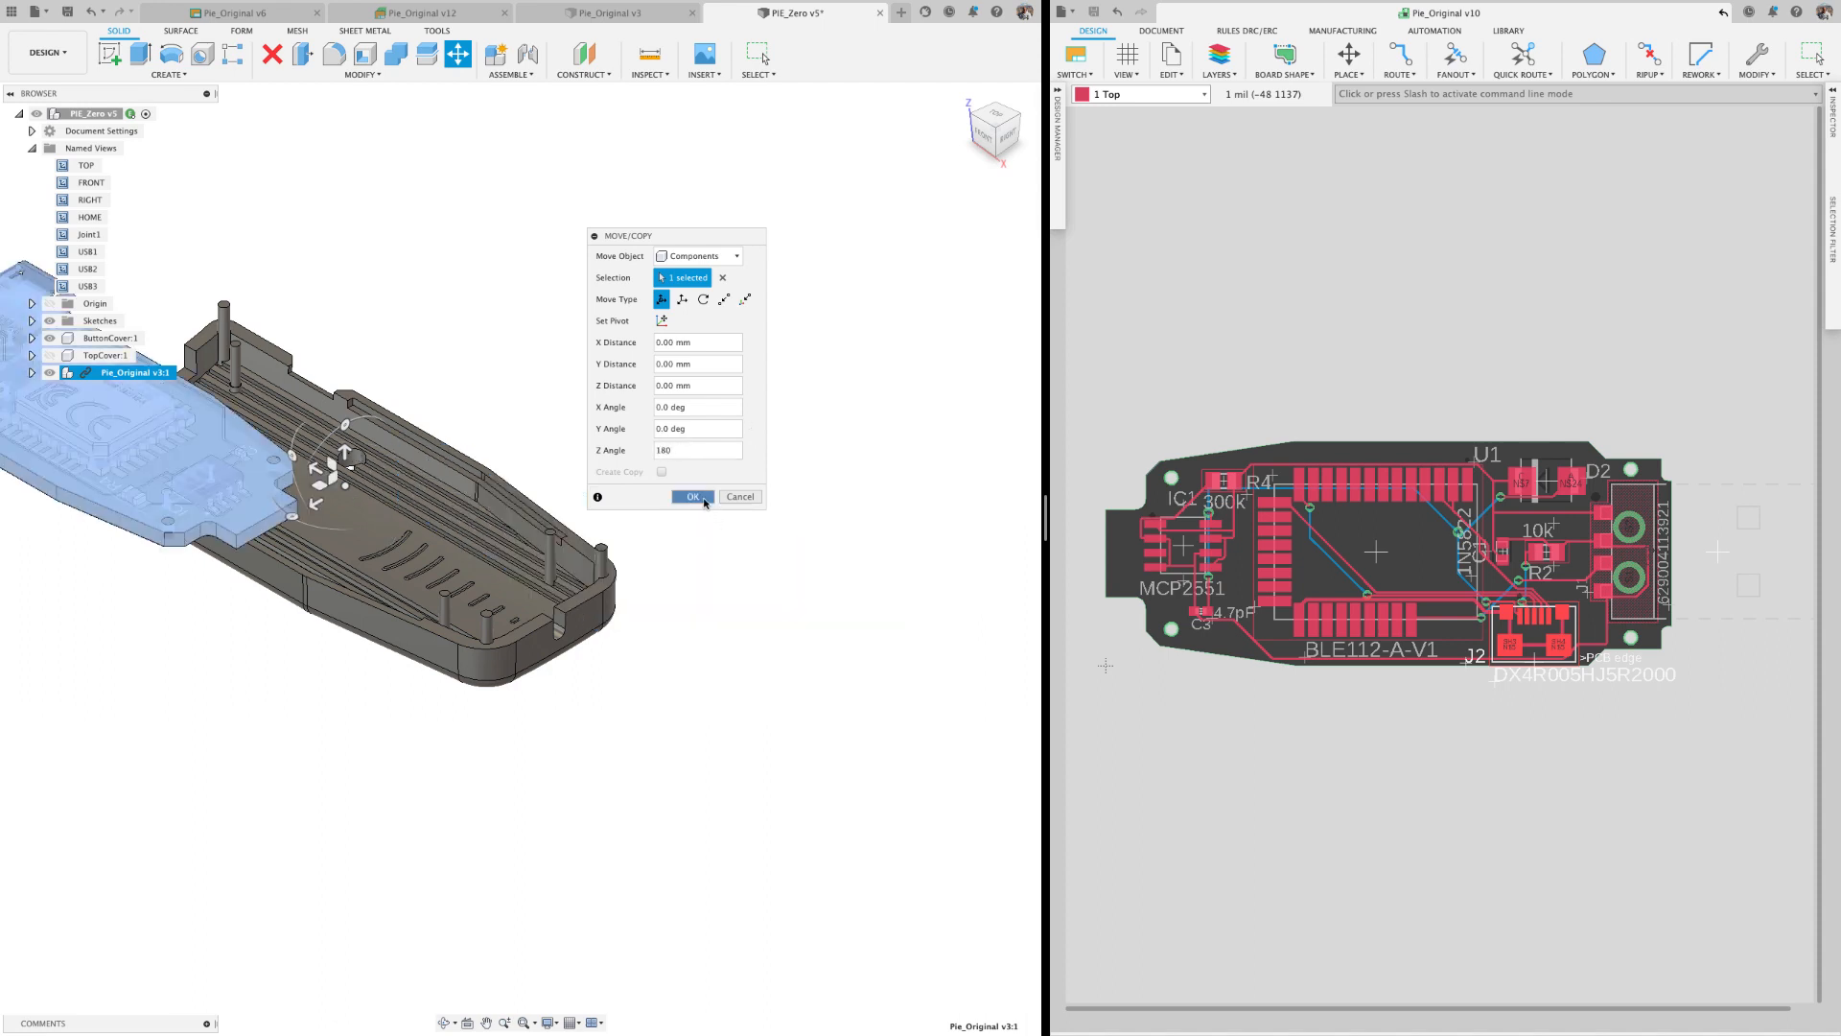
pyautogui.click(692, 495)
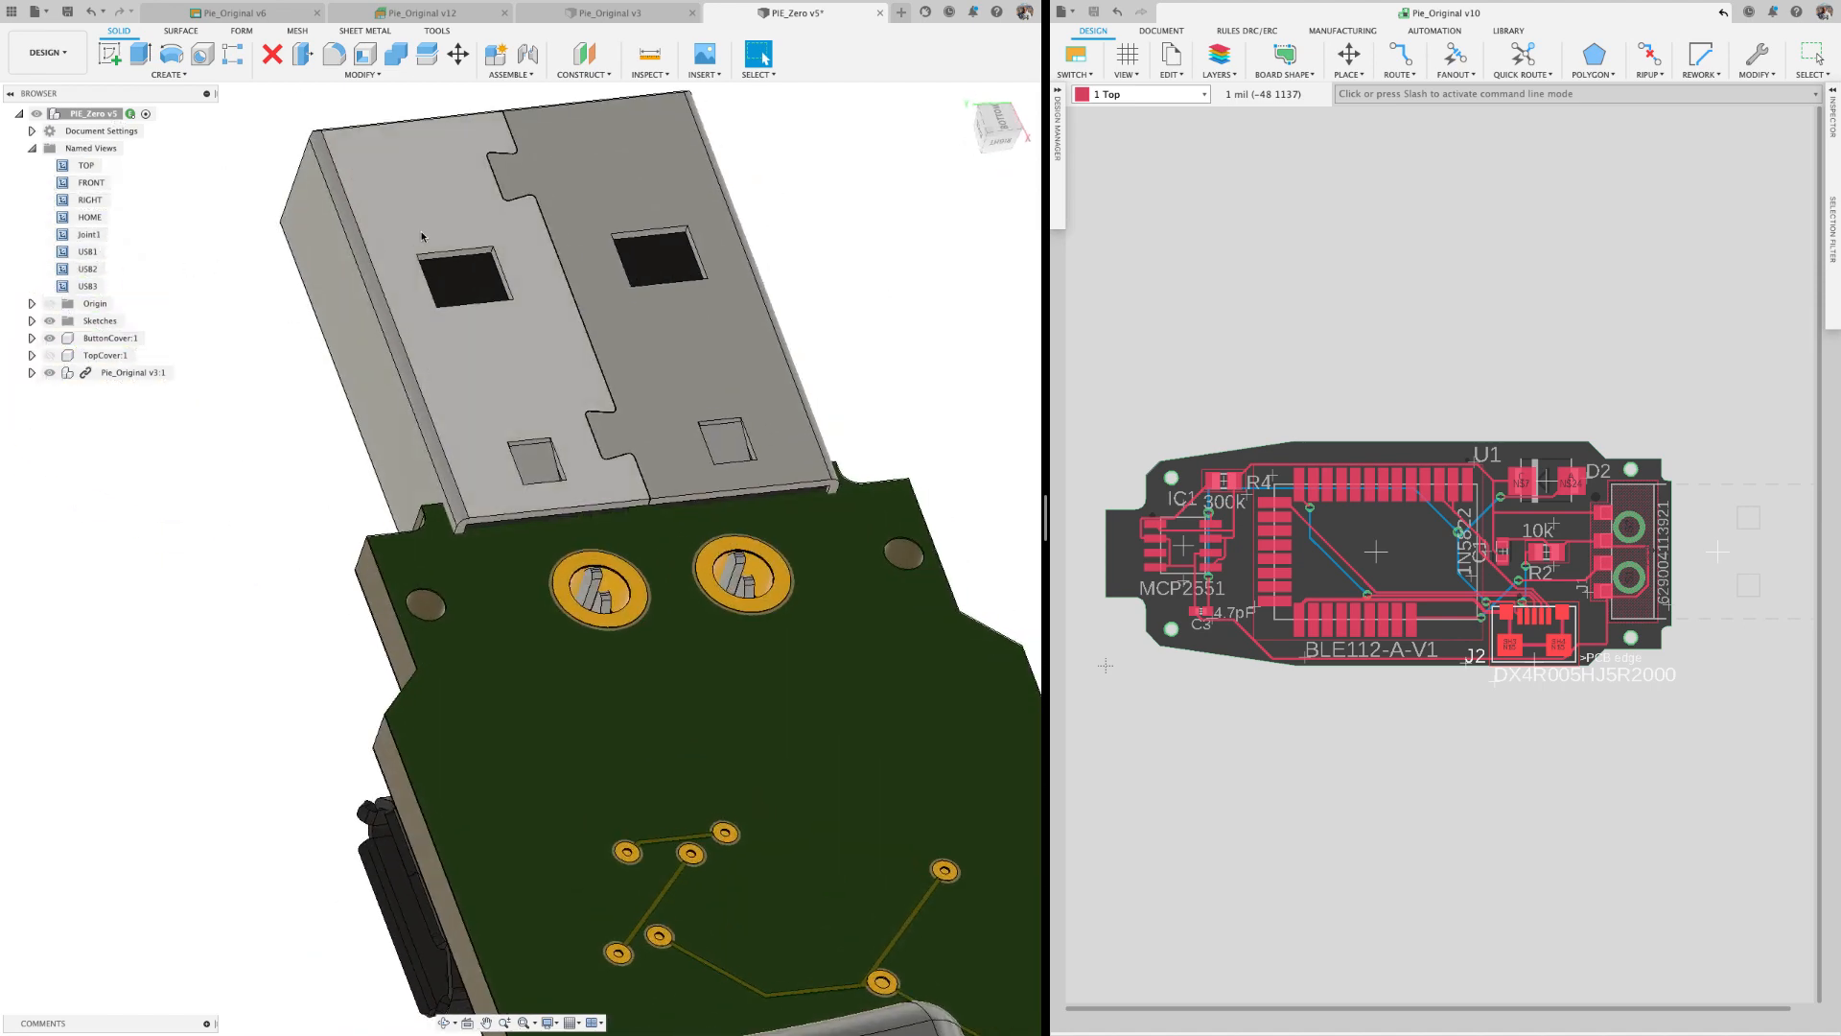
pyautogui.moveTo(527, 56)
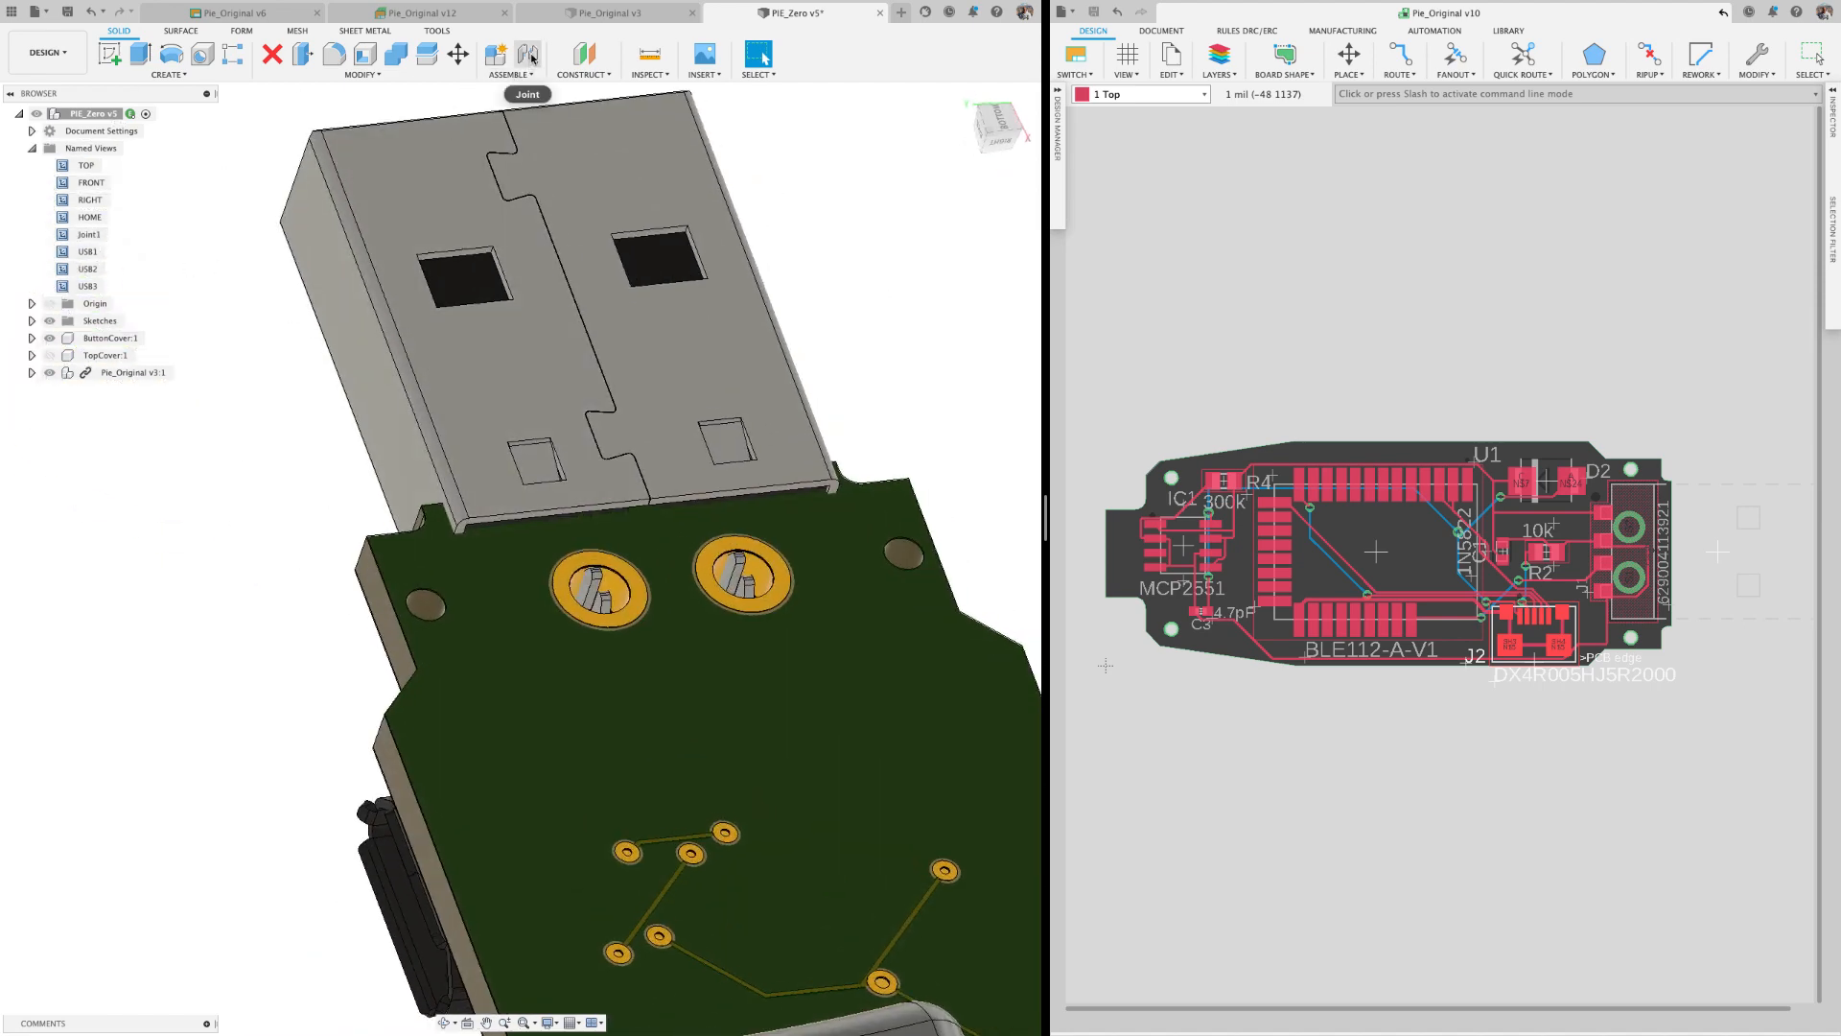
# - Create a joint from the board's snap point to seat the PCB in the enclosure
pyautogui.click(495, 53)
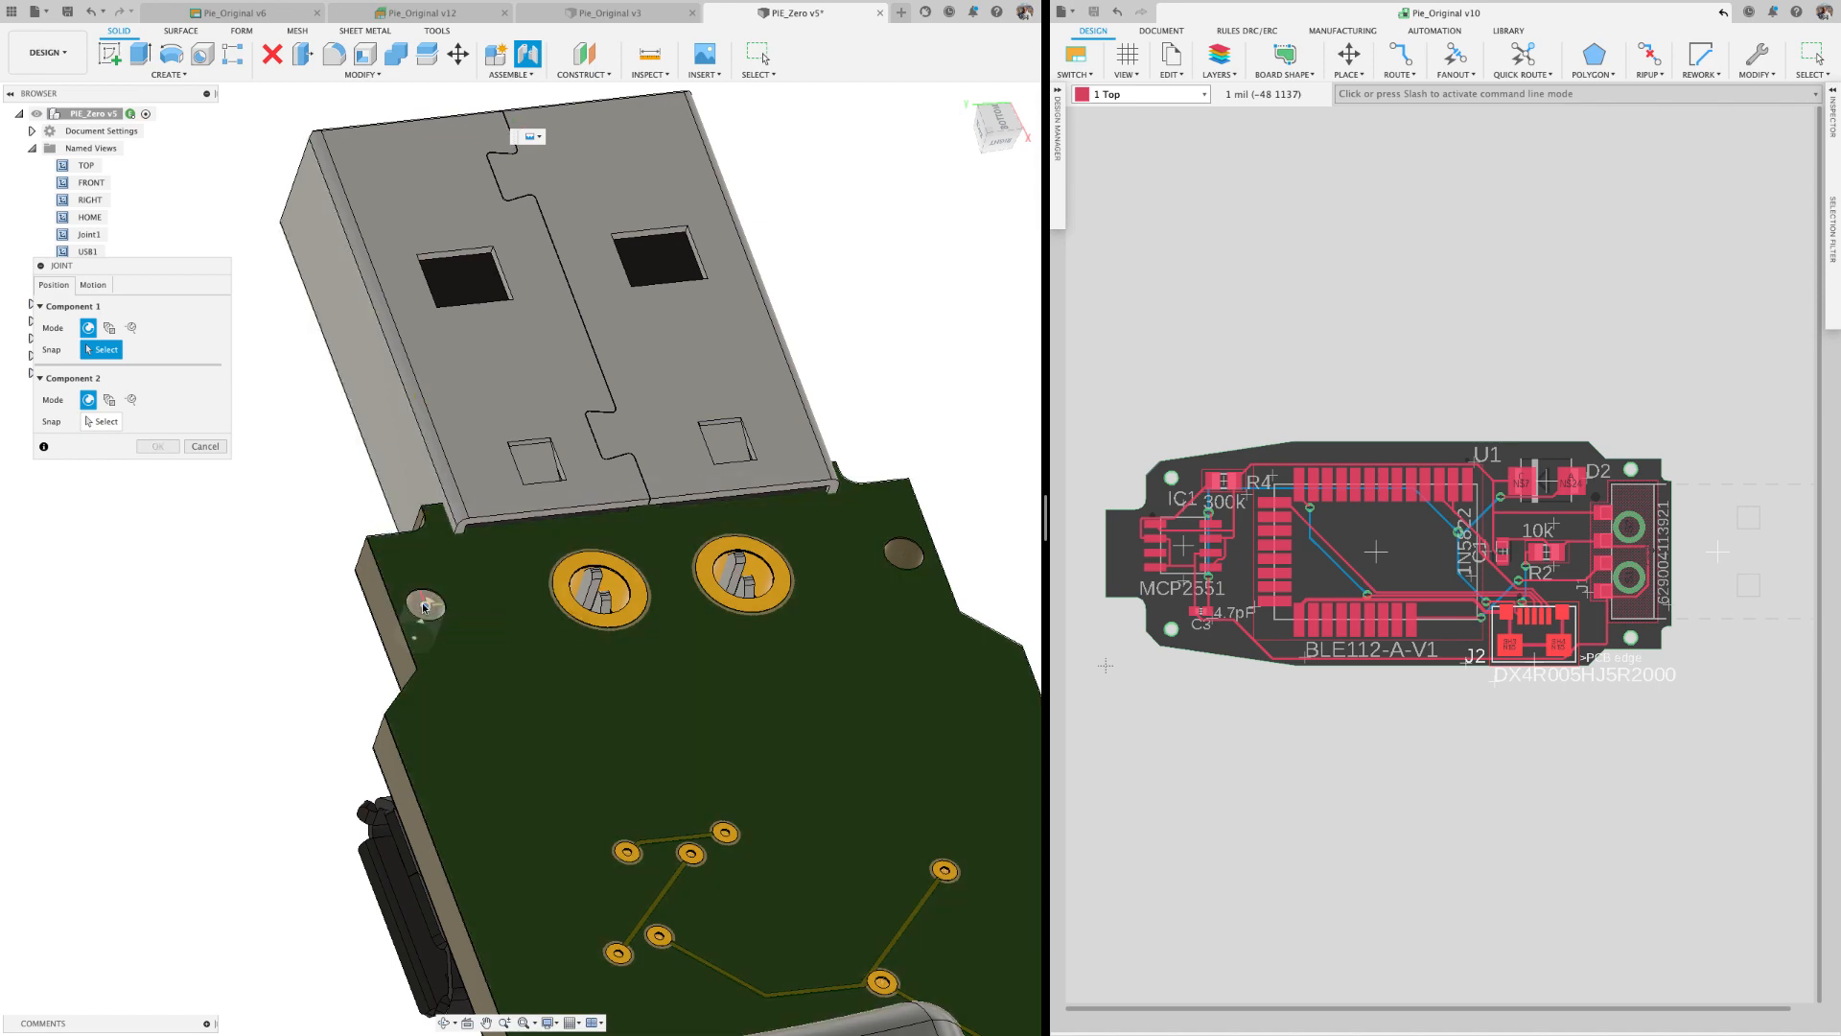
pyautogui.click(426, 604)
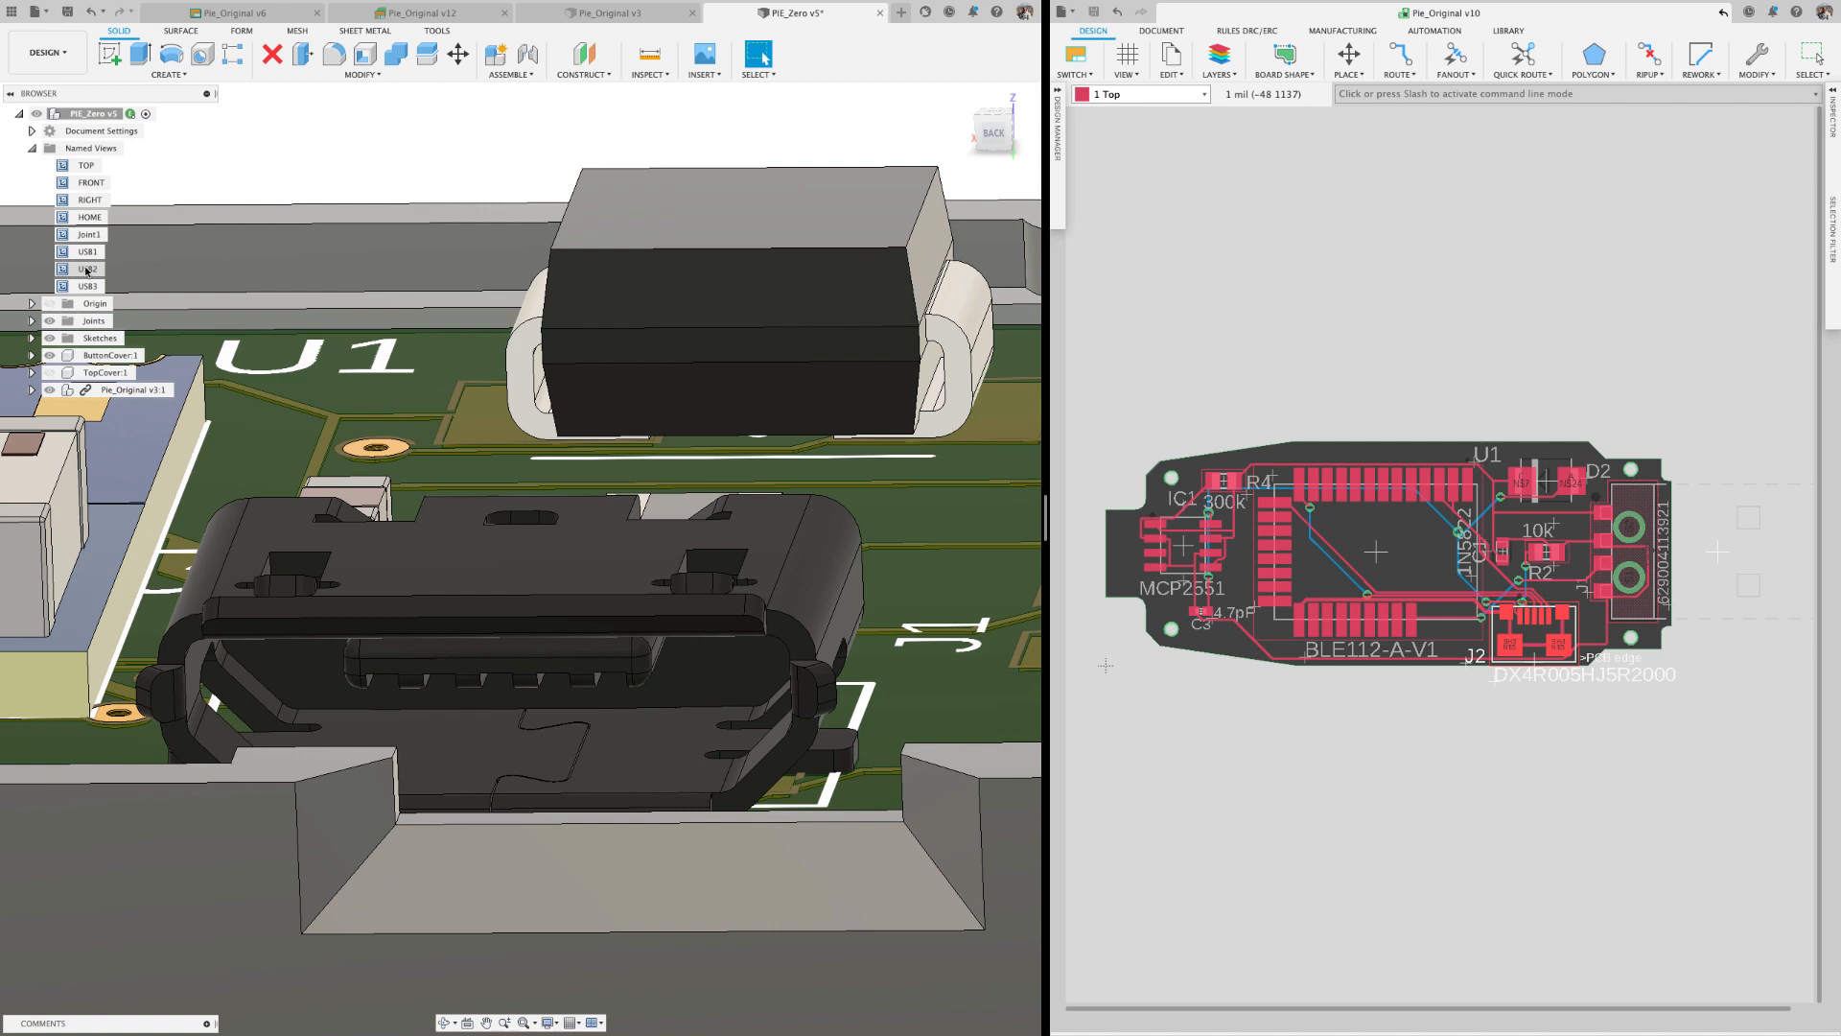
# - Edit the PCB in place and drag J2 to the opening with Update PCB and Reroute enabled
pyautogui.click(128, 389)
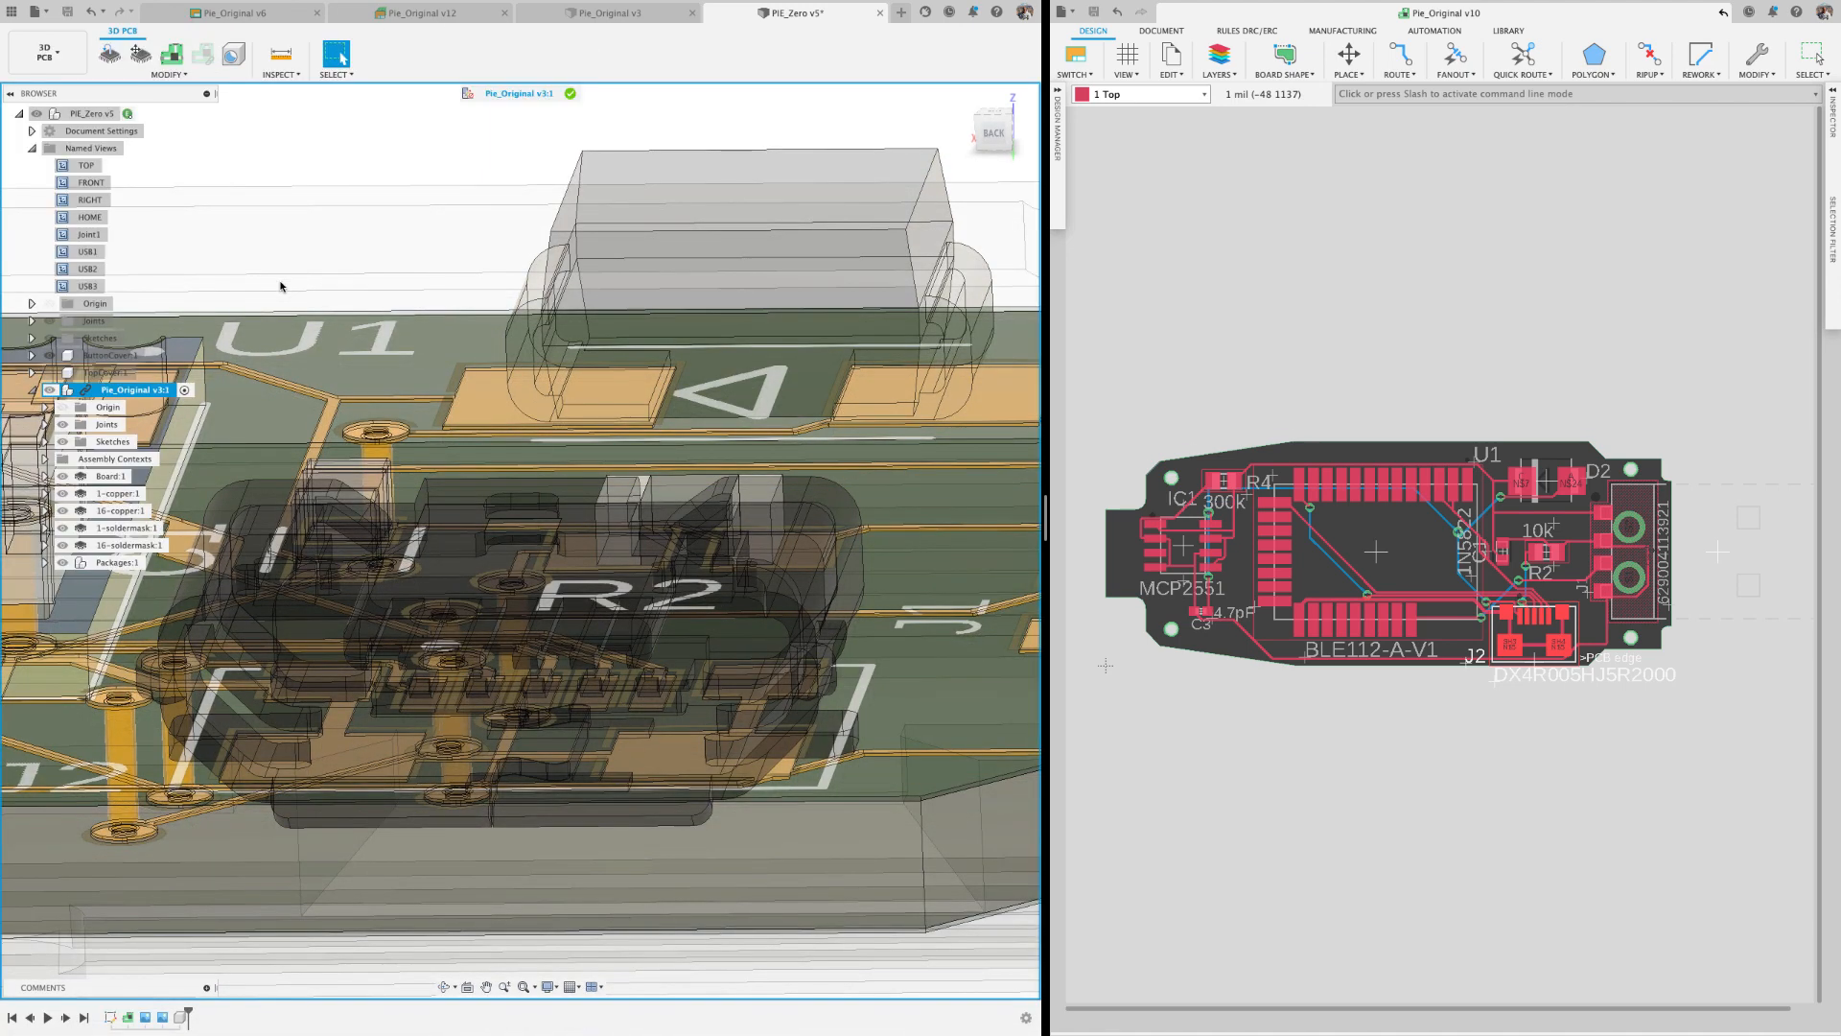
pyautogui.click(140, 56)
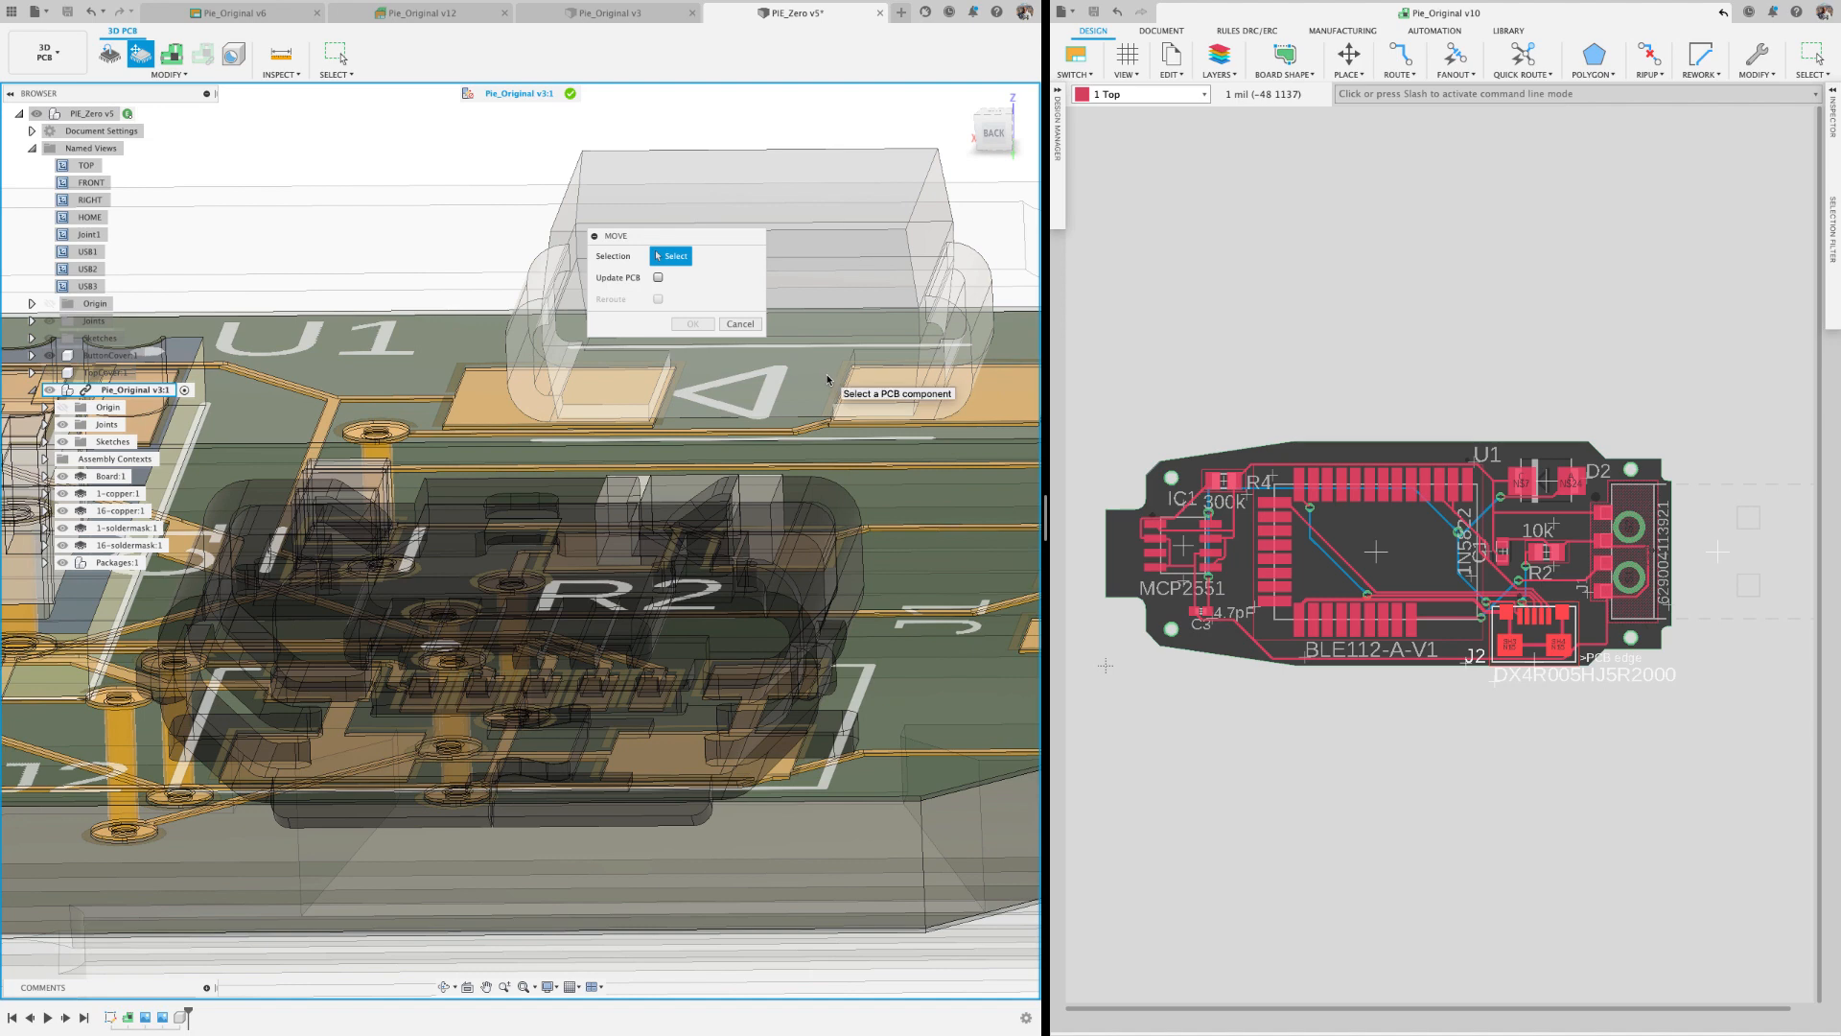
pyautogui.click(658, 276)
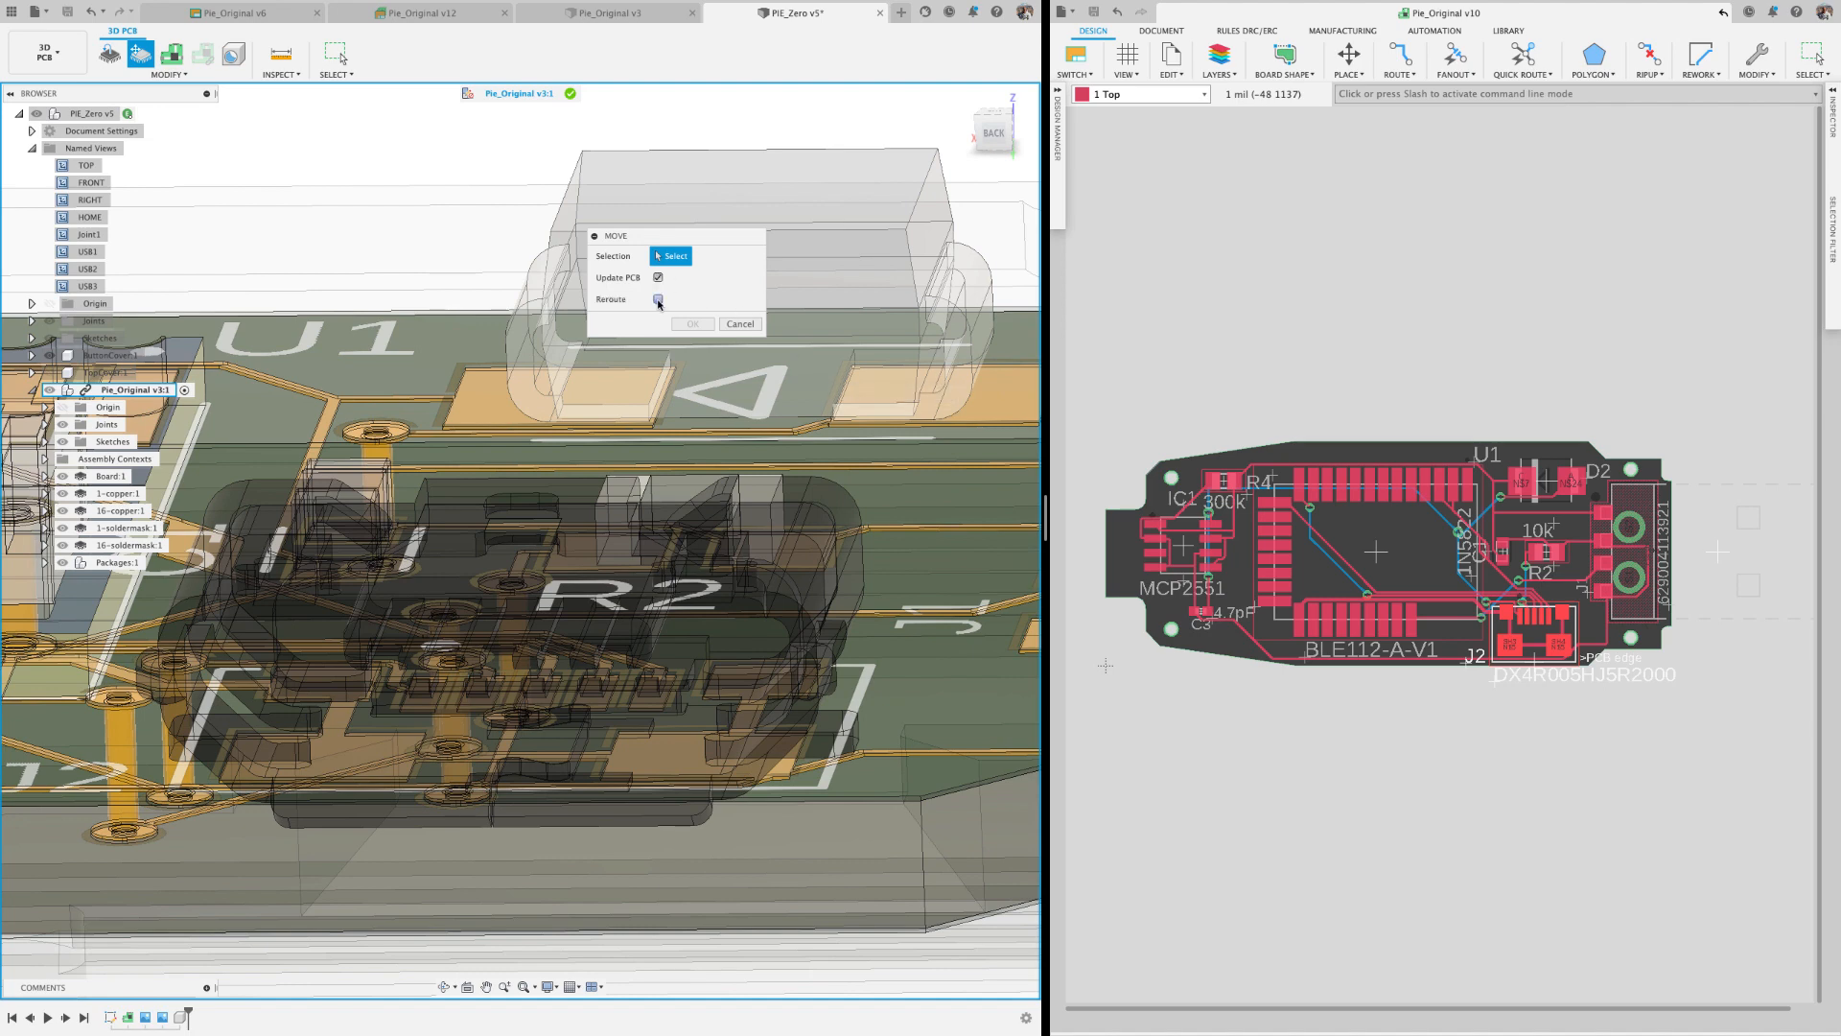
pyautogui.click(658, 299)
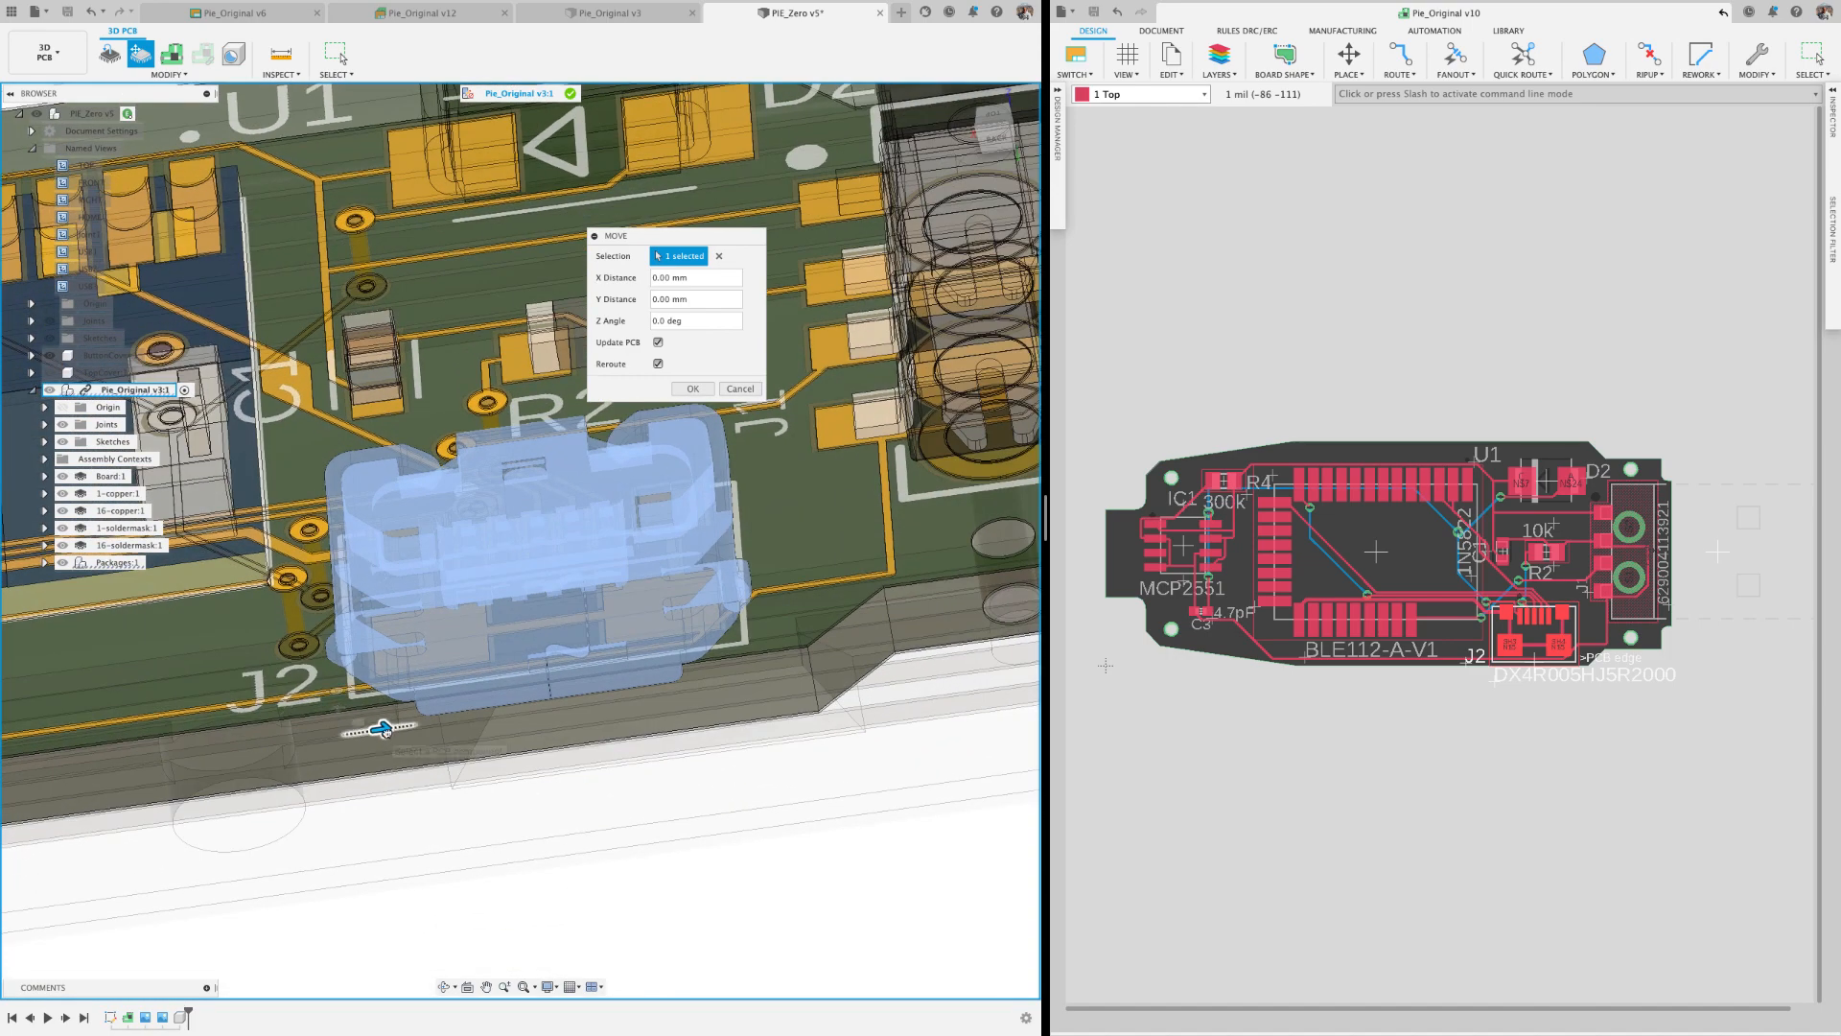
pyautogui.moveTo(376, 729); pyautogui.dragTo(486, 713)
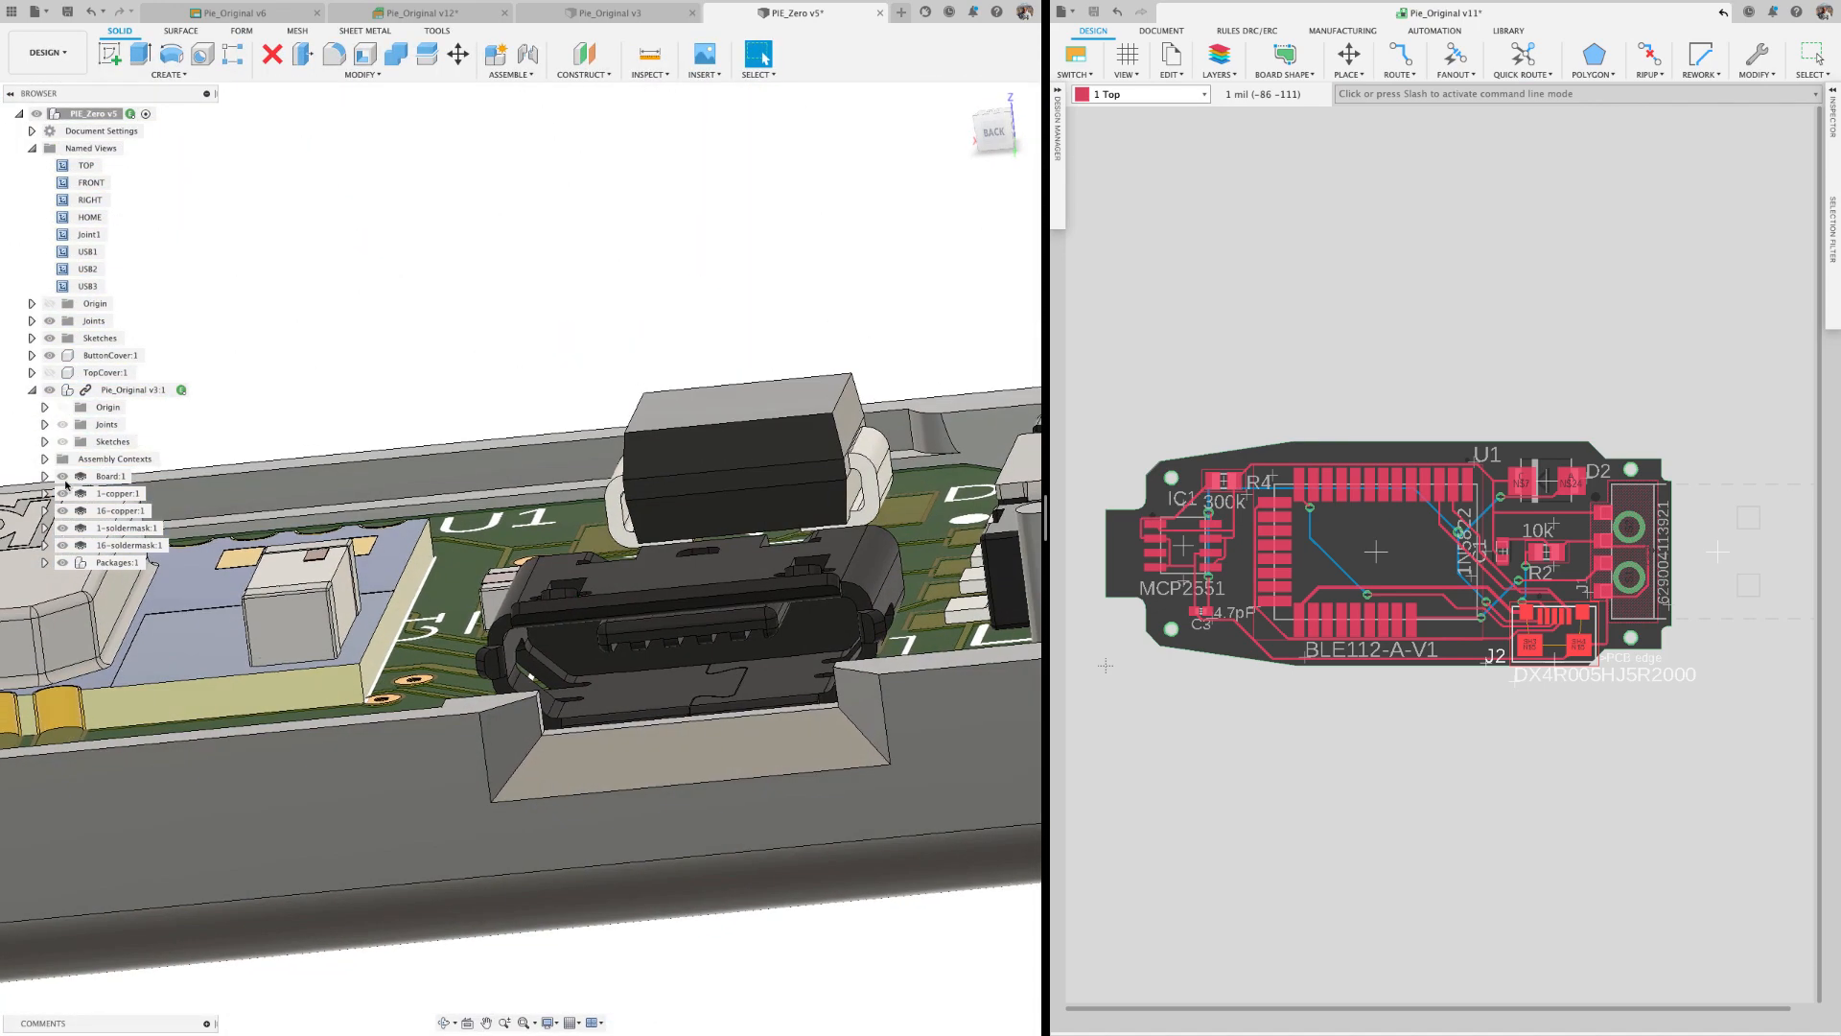
# - Reposition IC1 in the 2D layout, run the Autorouter, and push the changes to the 3D PCB
pyautogui.click(105, 373)
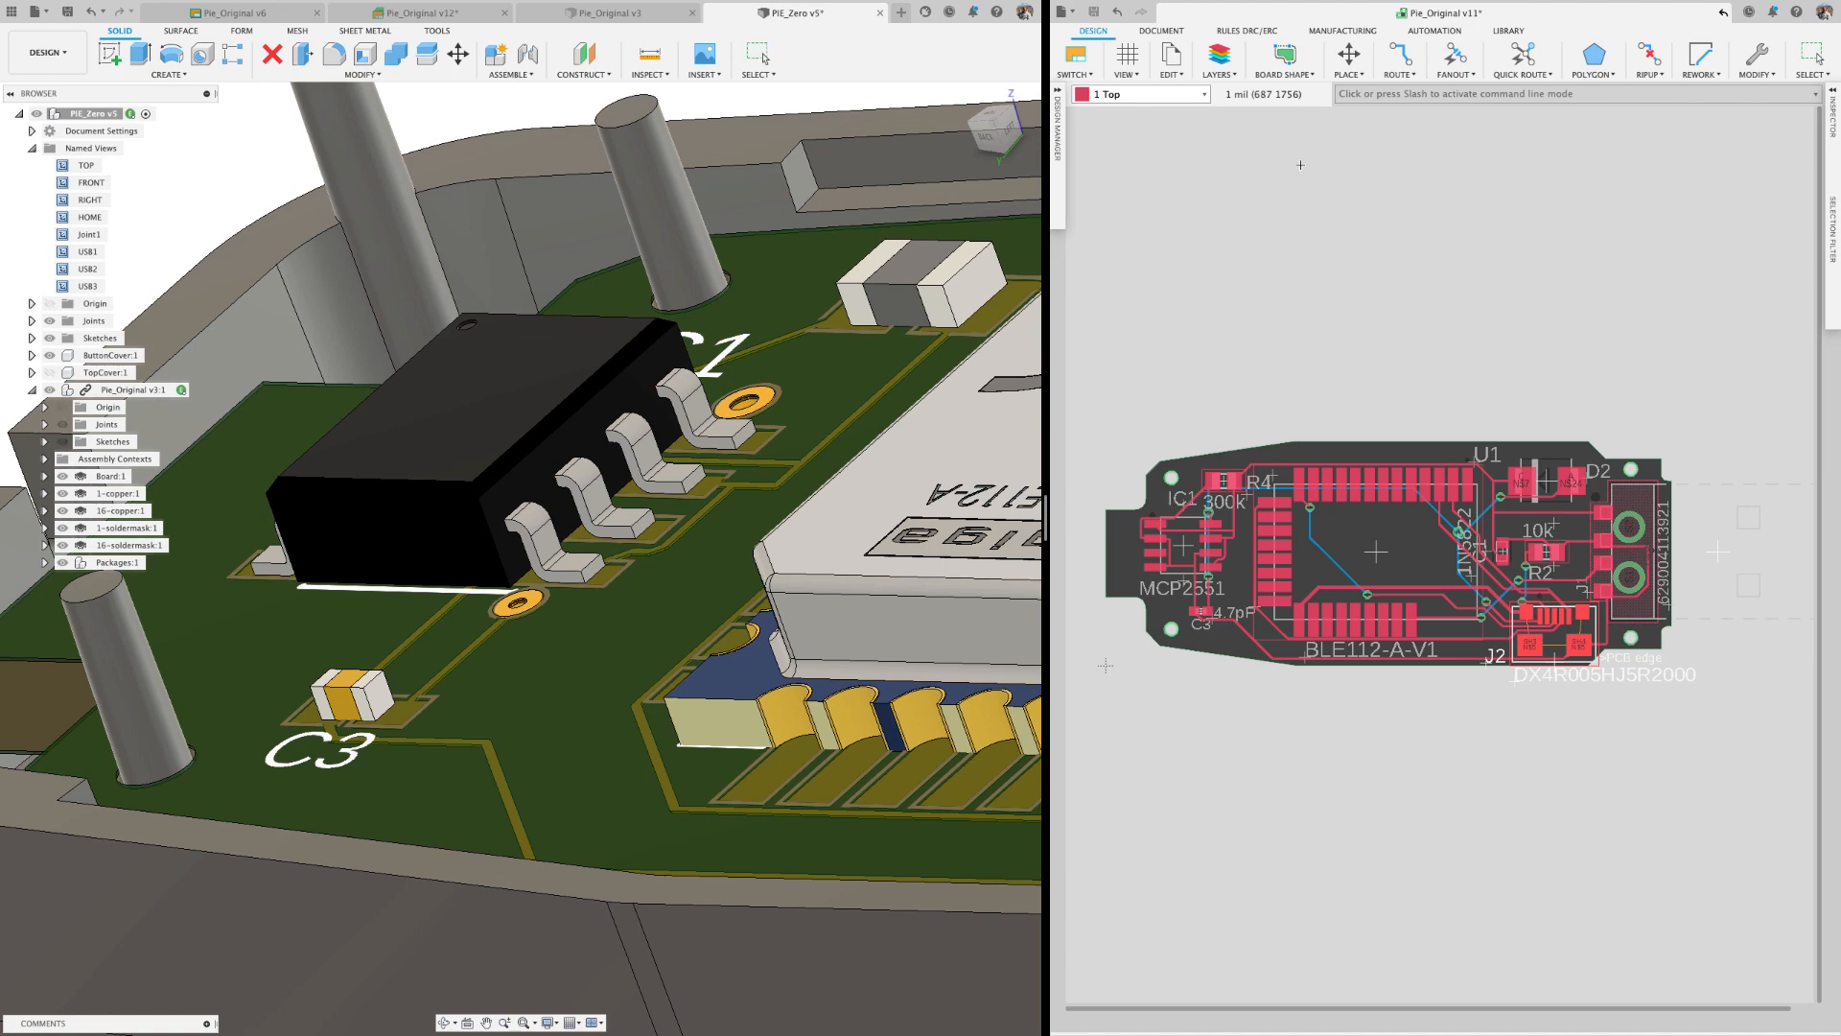
pyautogui.click(1650, 57)
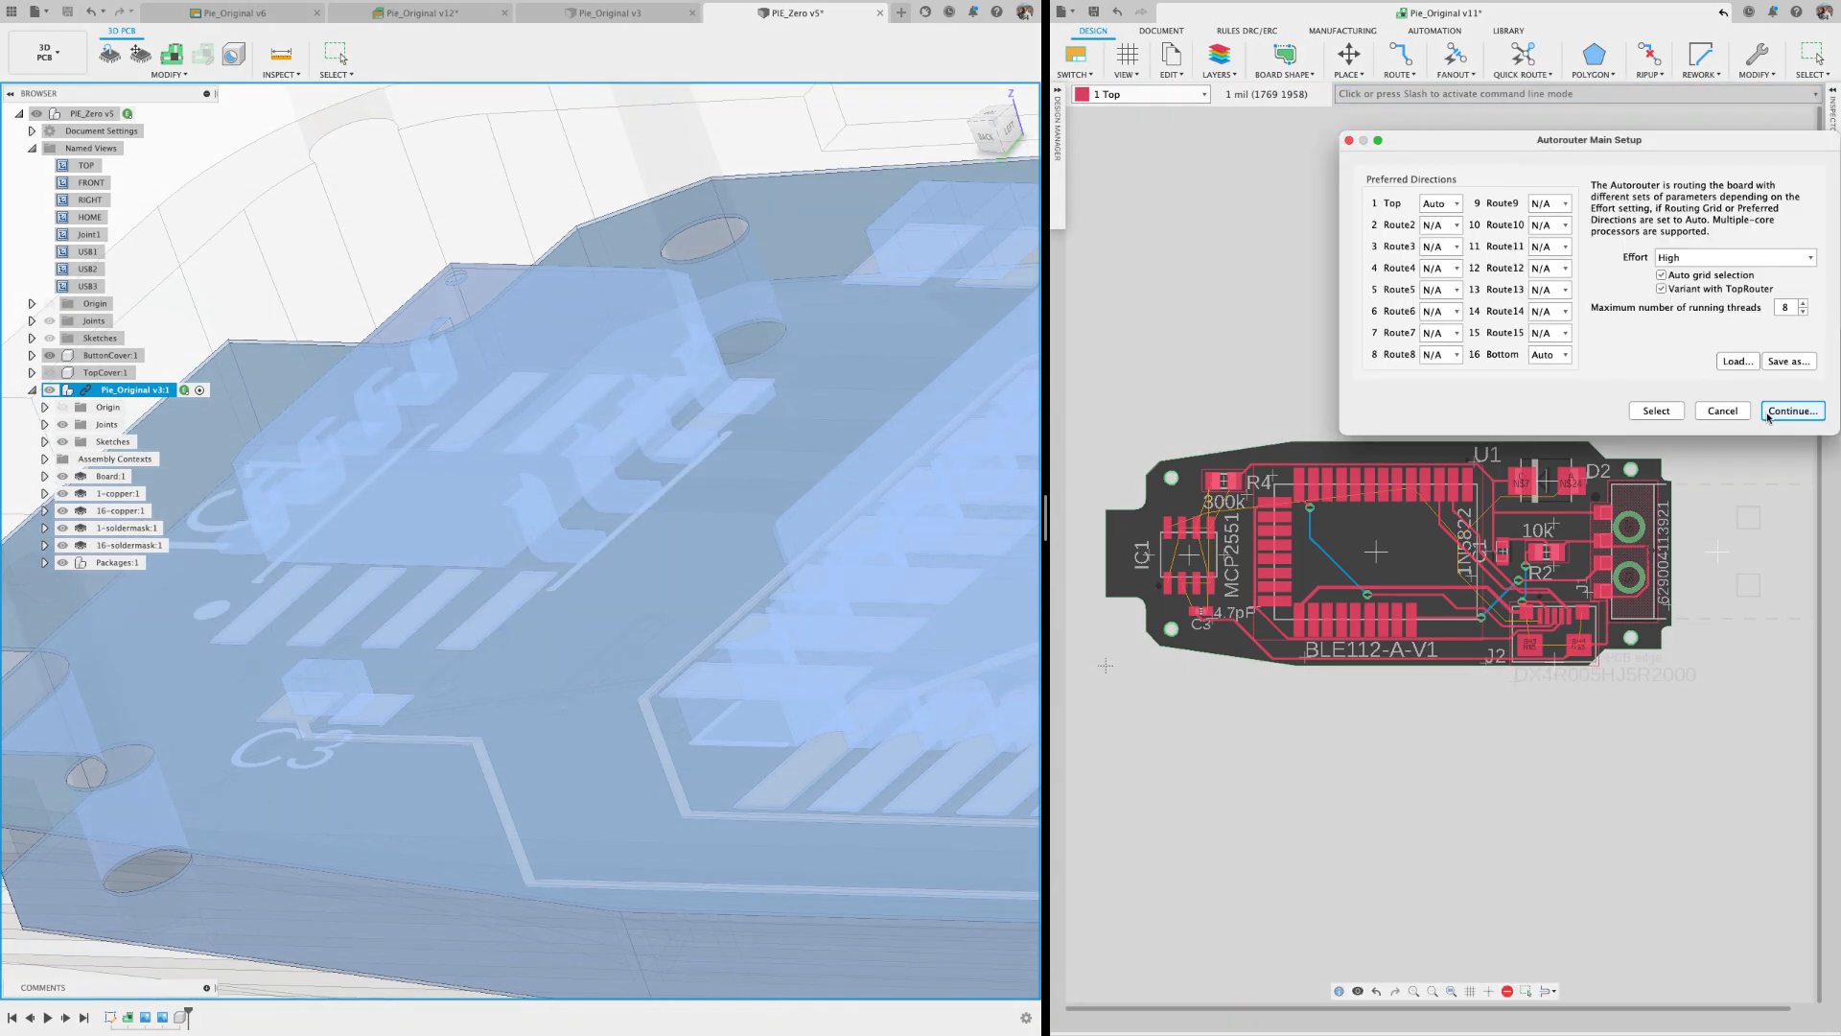
pyautogui.click(1790, 411)
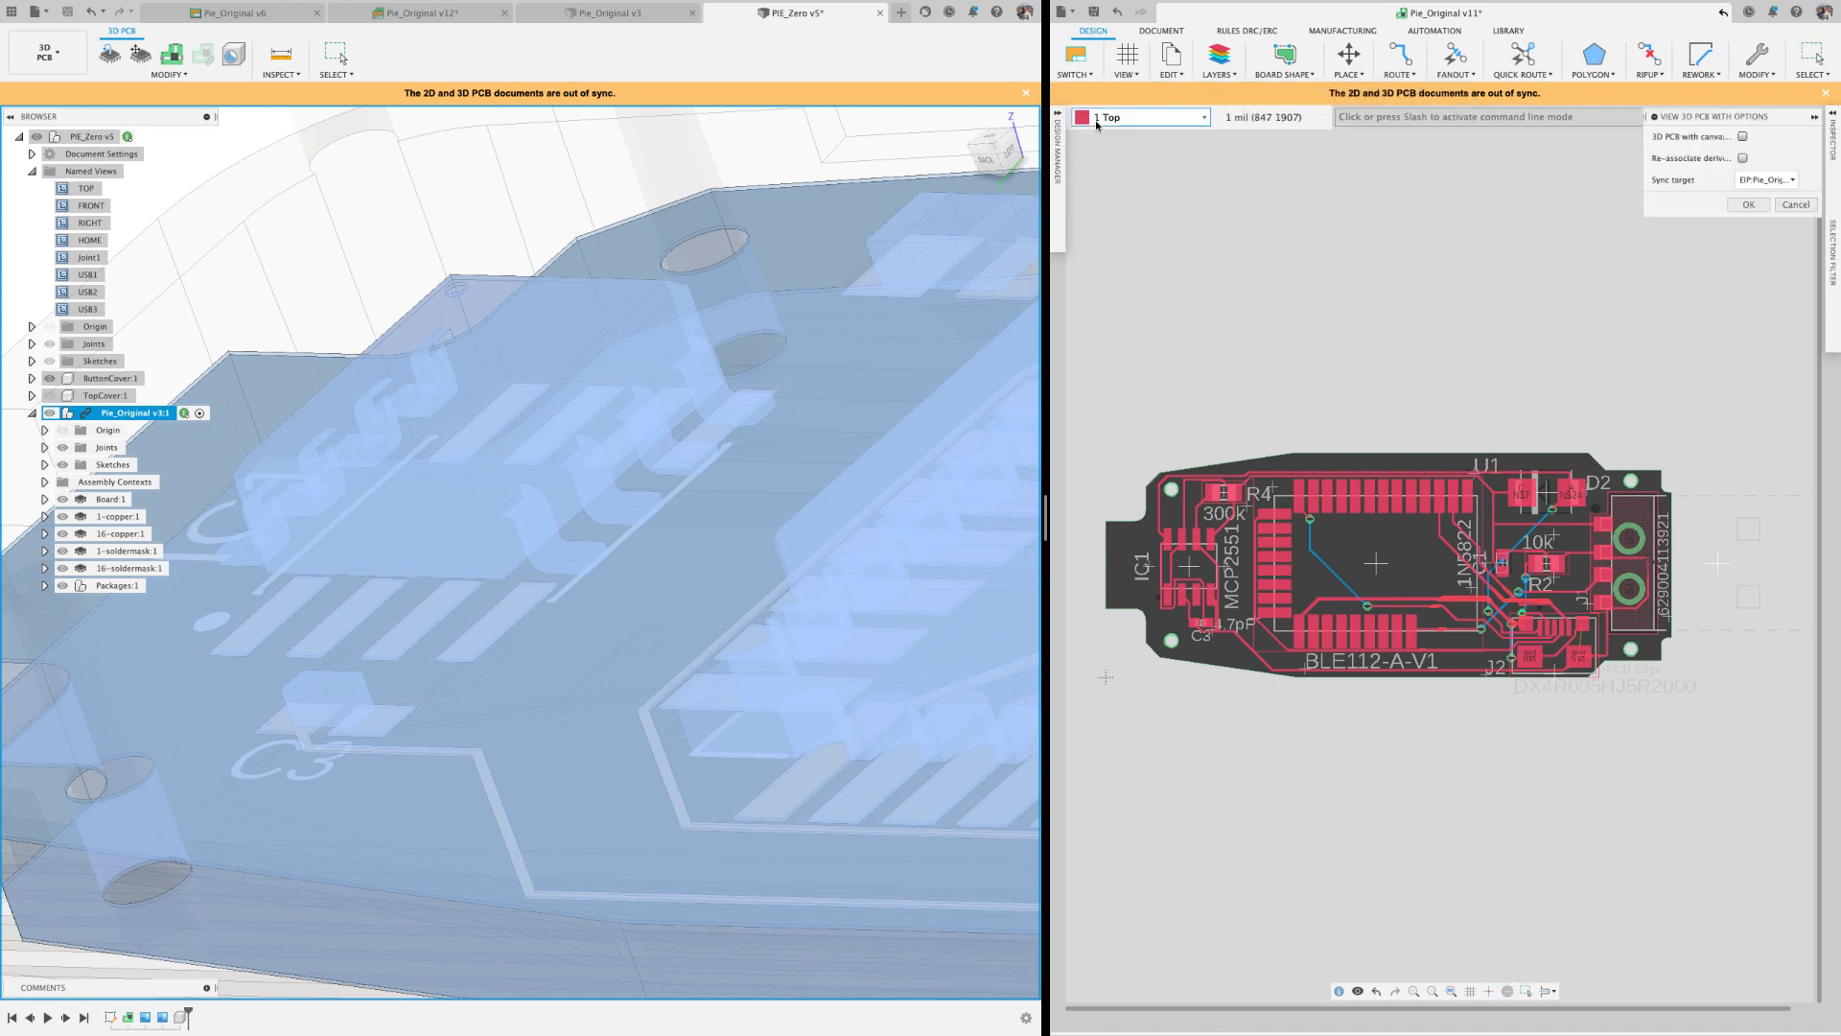
pyautogui.click(1748, 205)
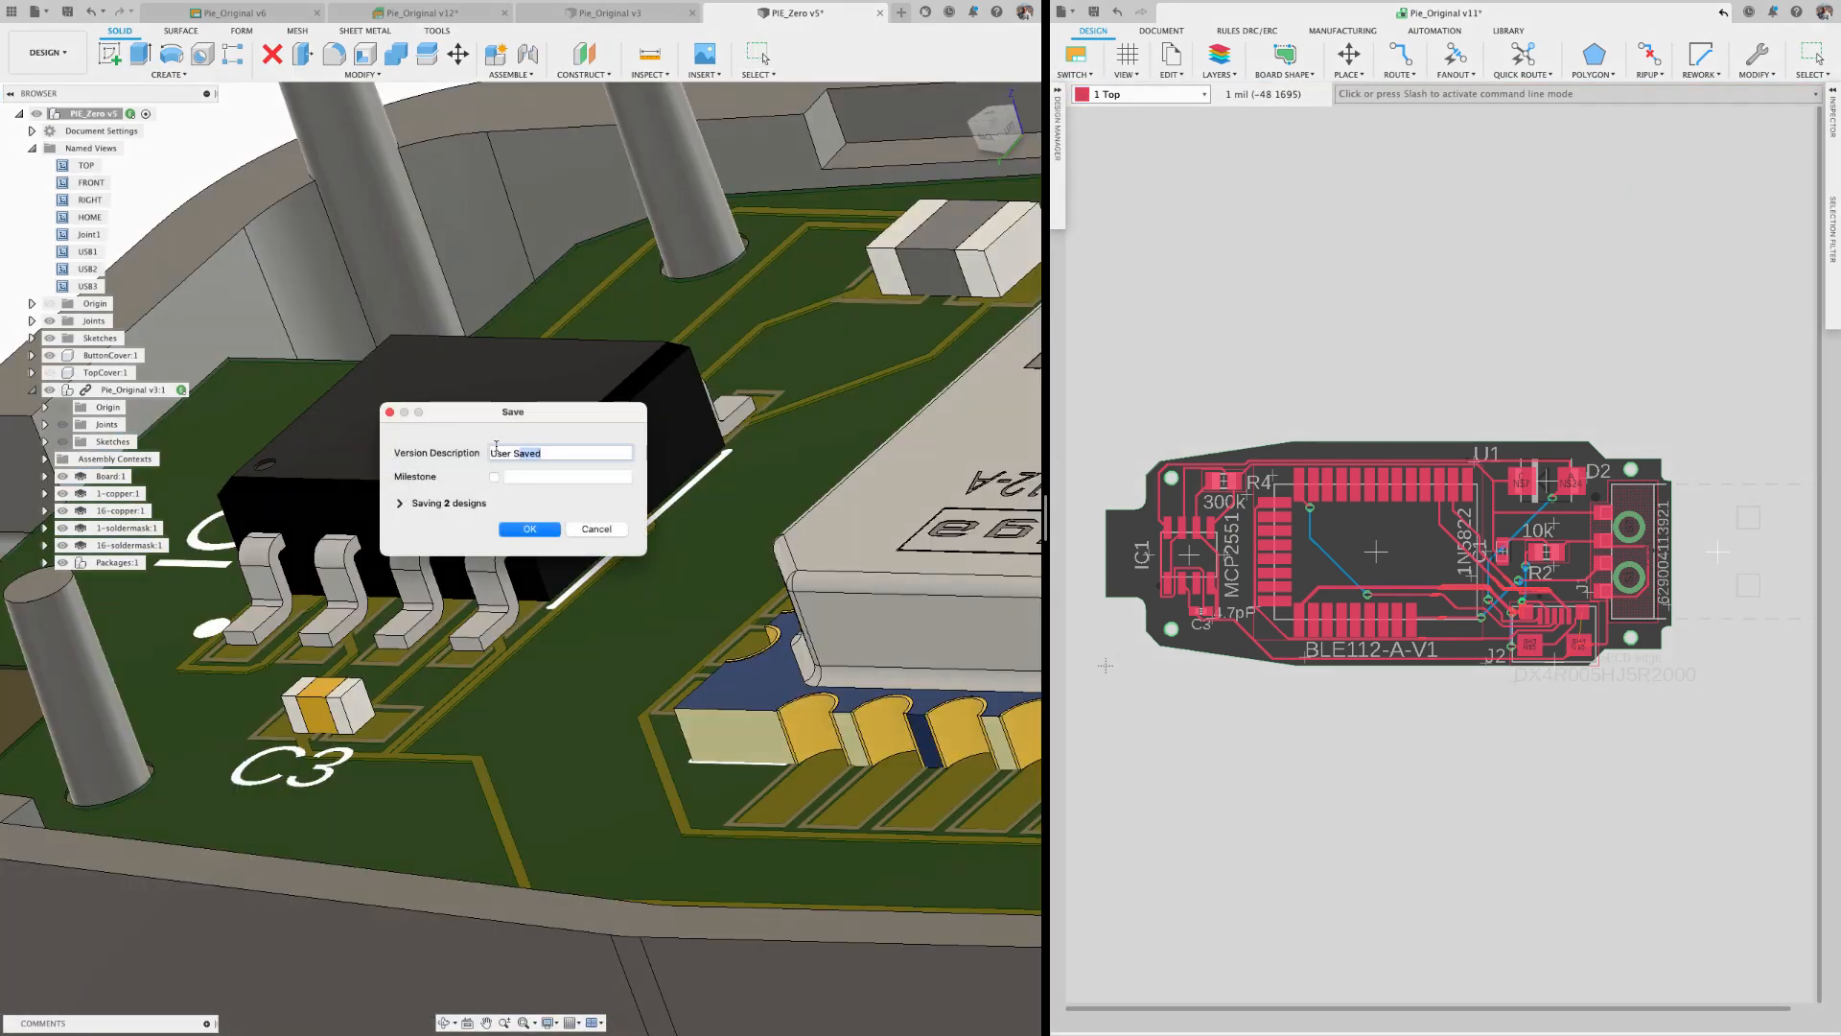
# - Save both designs with the version description 'Moved USB and MCP2551'
pyautogui.write('Moved USB and')
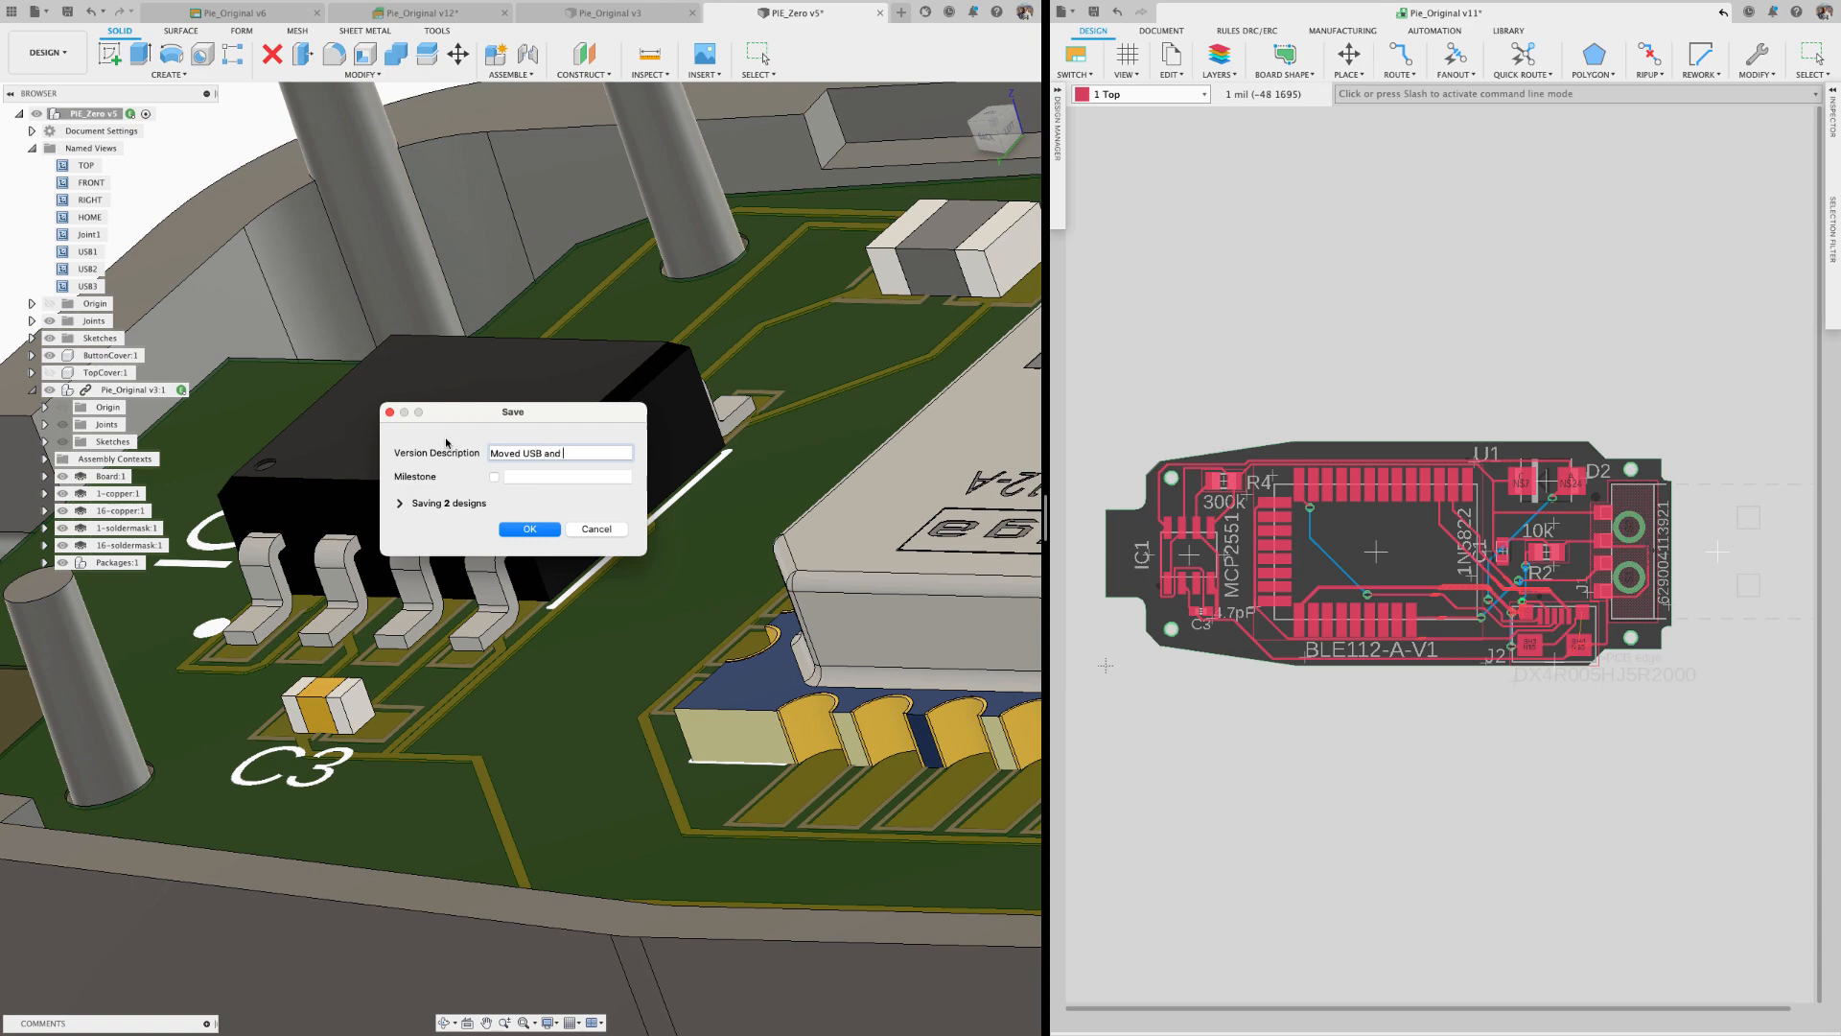
pyautogui.write('MCP2551')
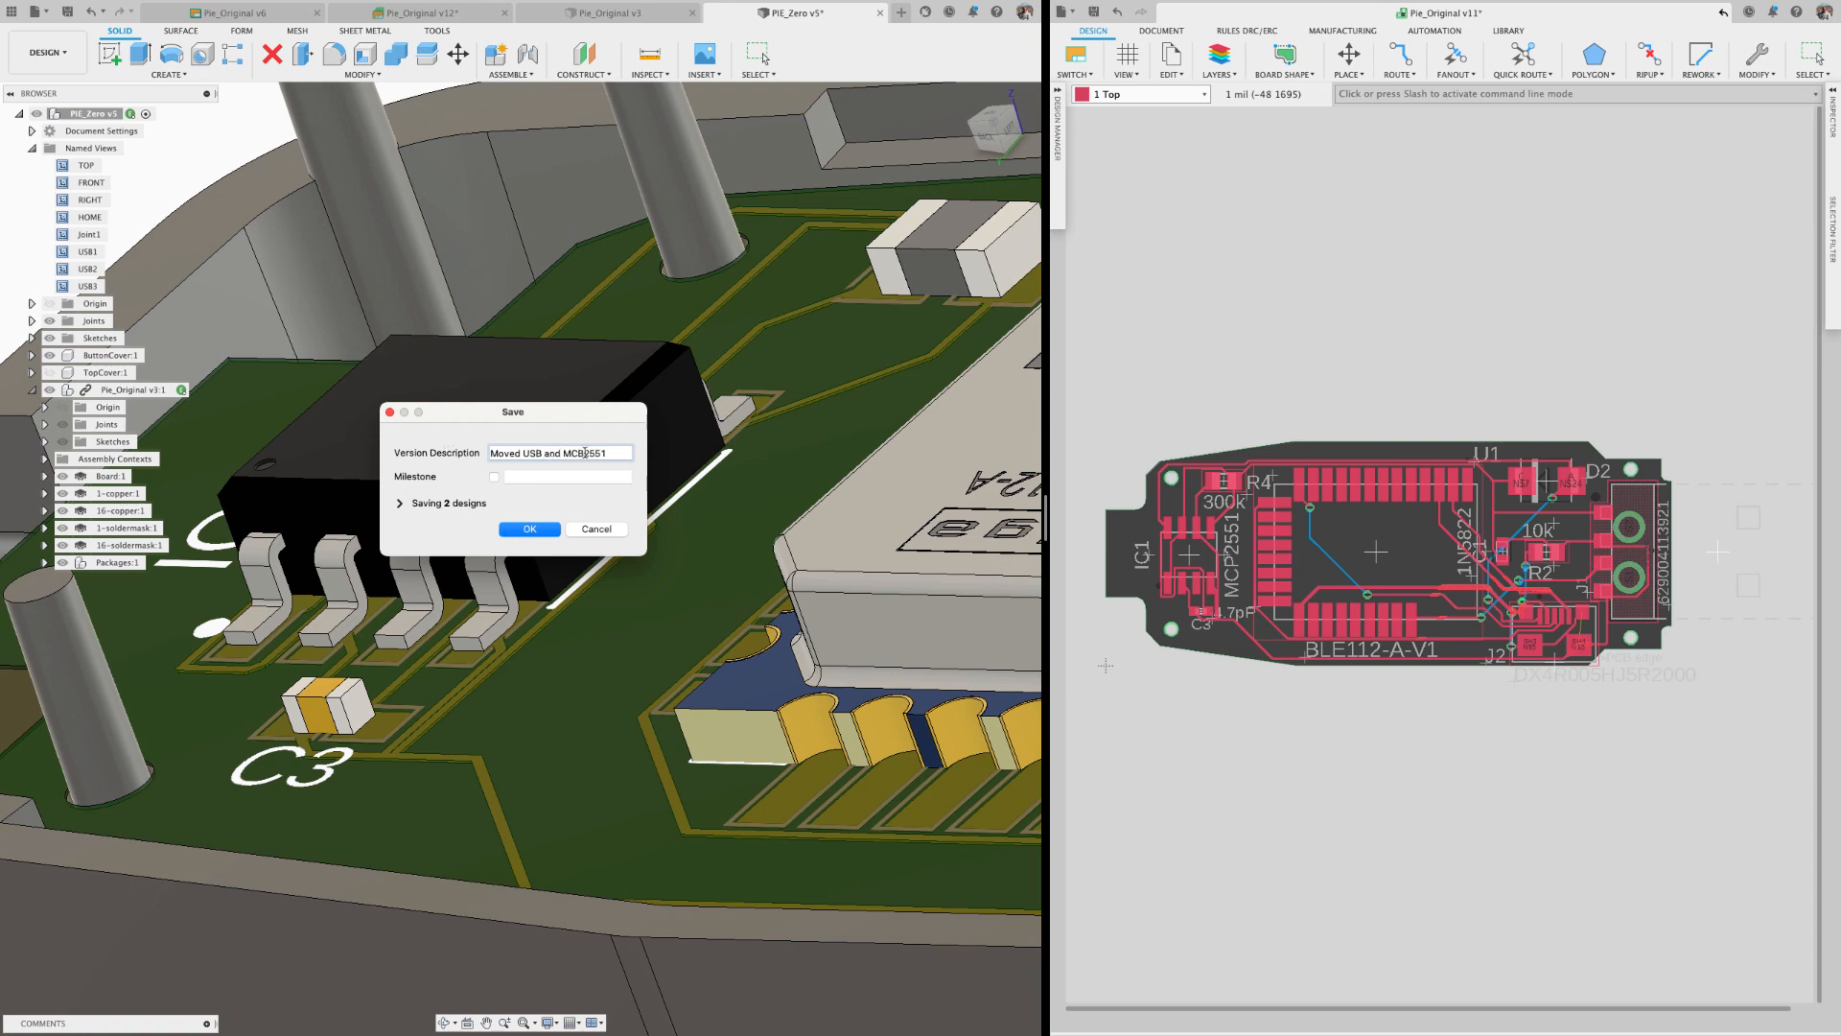
pyautogui.click(529, 529)
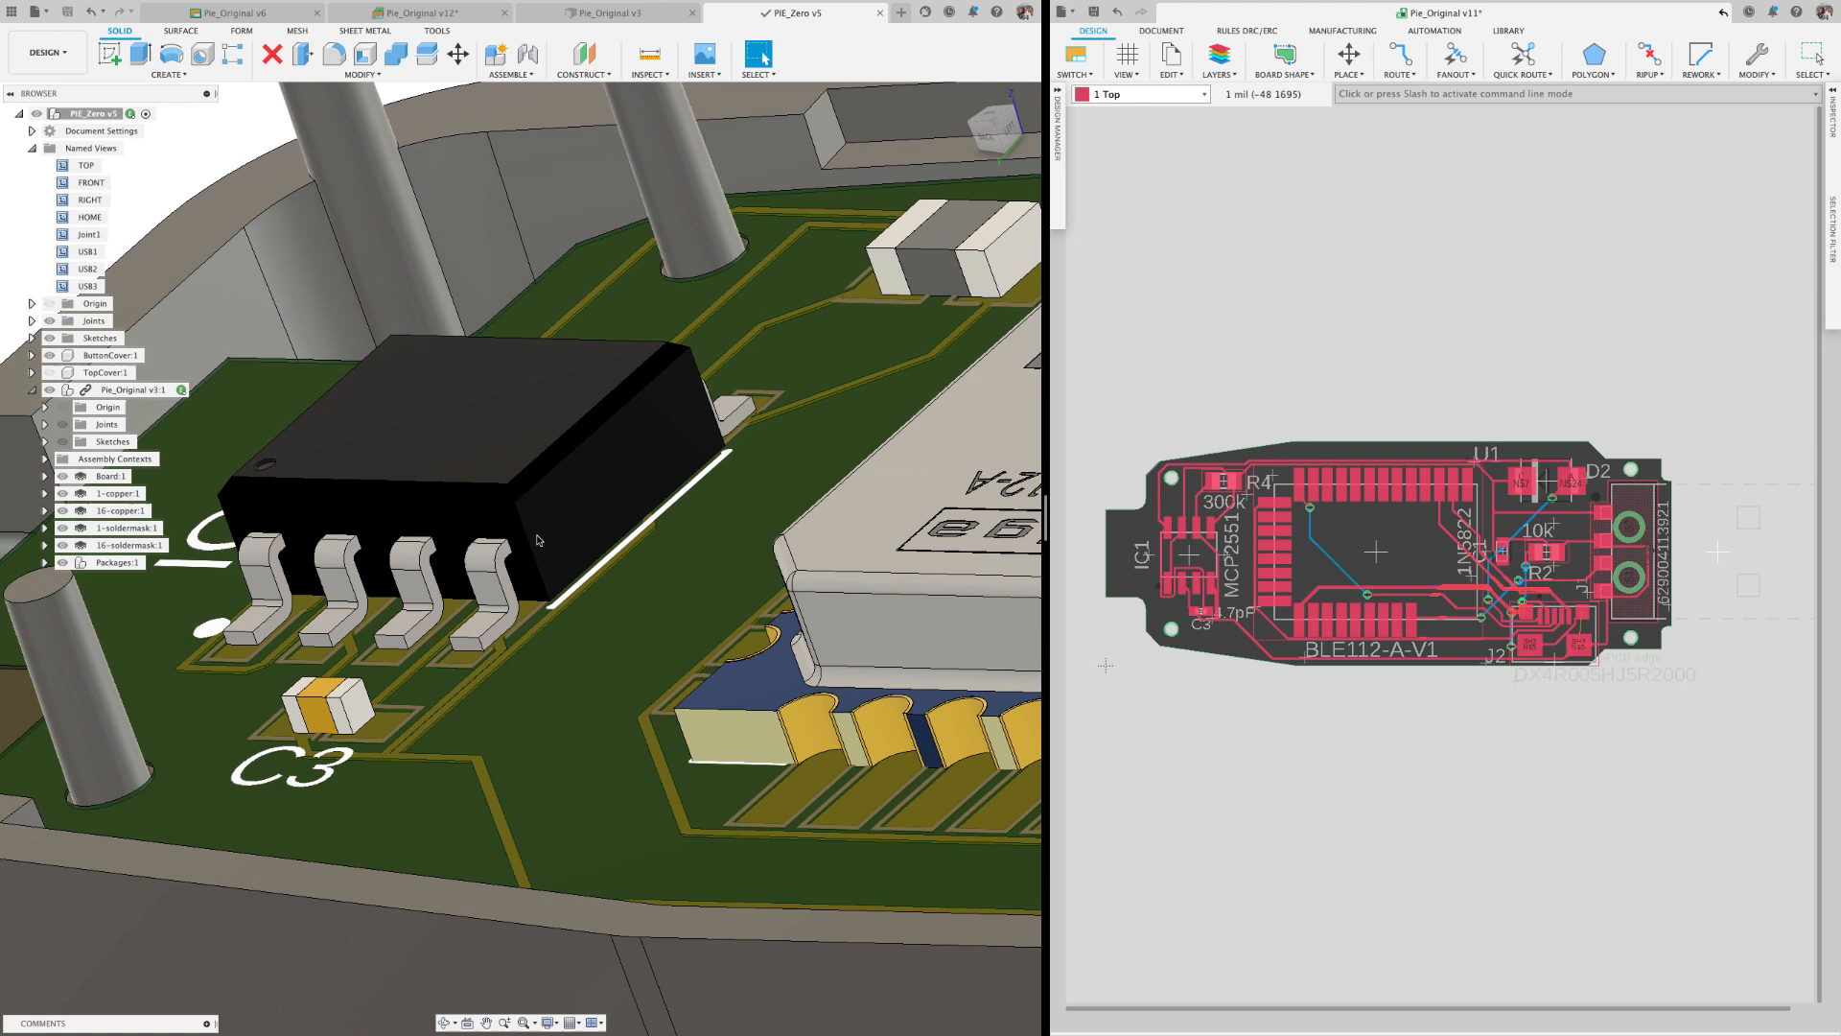
# - Load the latest version in the Pie_Original 3D PCB, then return to PIE_Zero
pyautogui.click(616, 13)
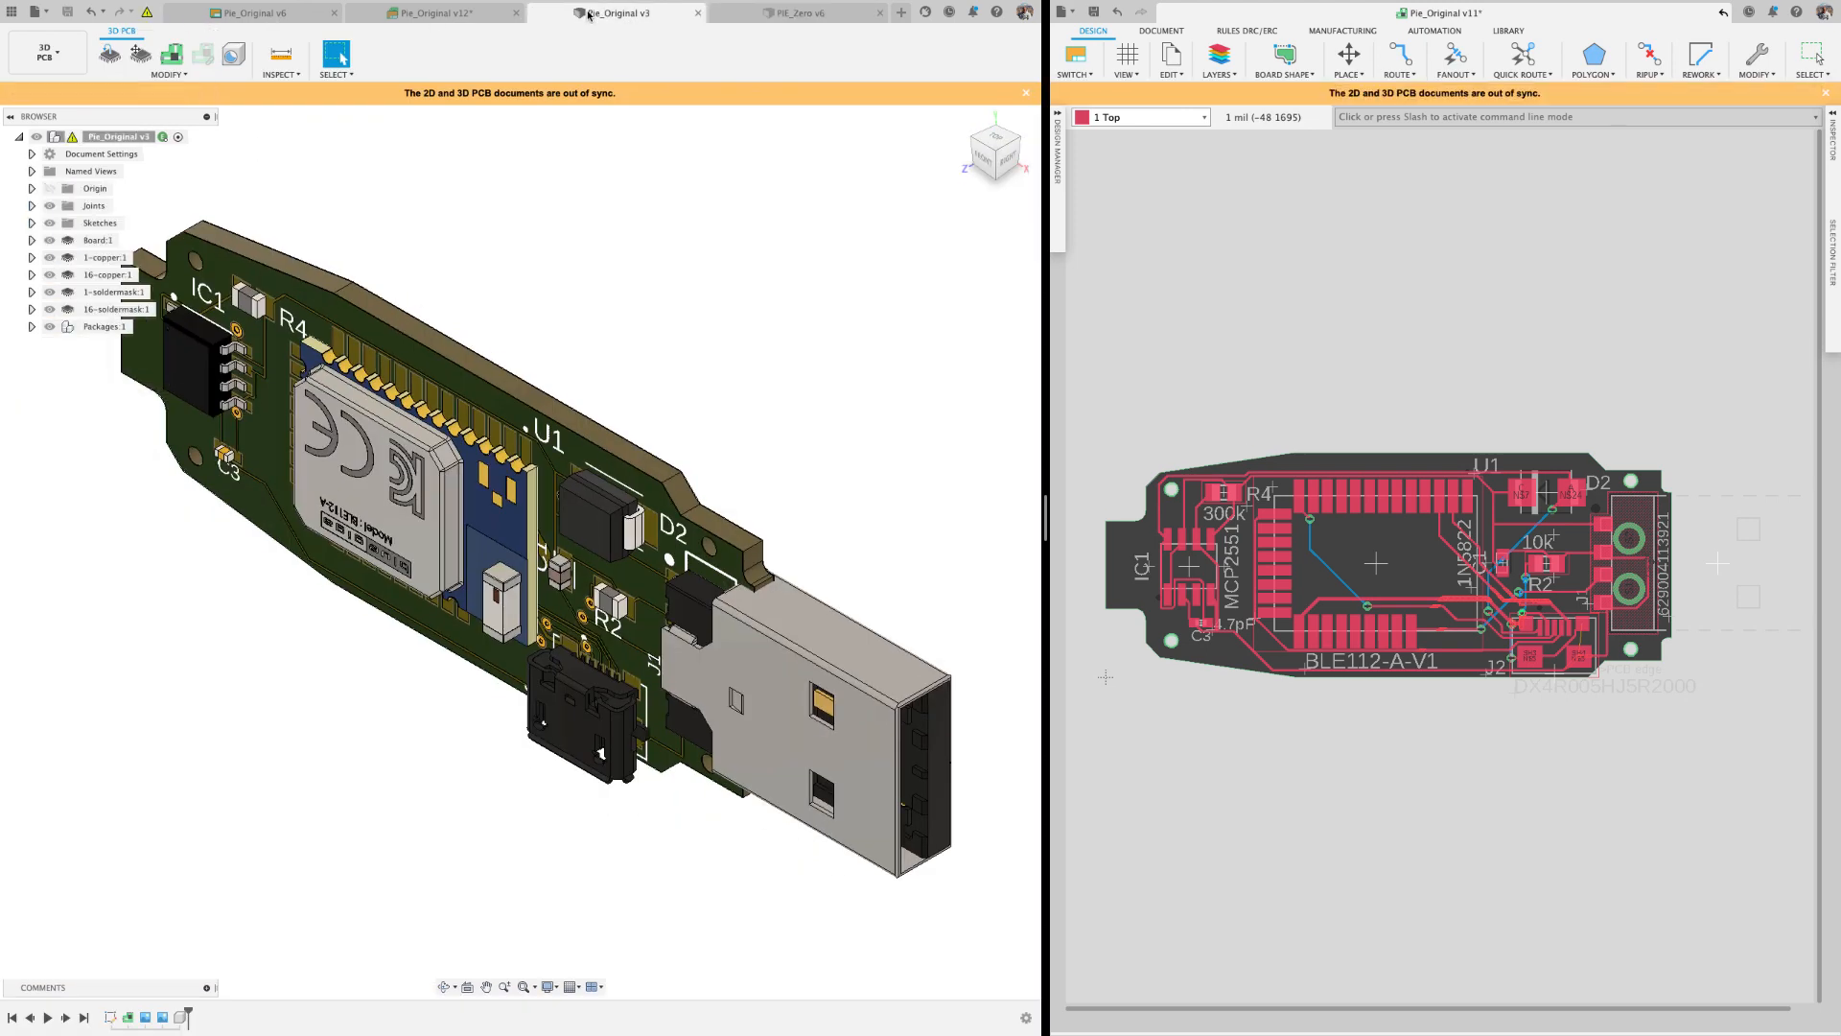
pyautogui.moveTo(150, 15)
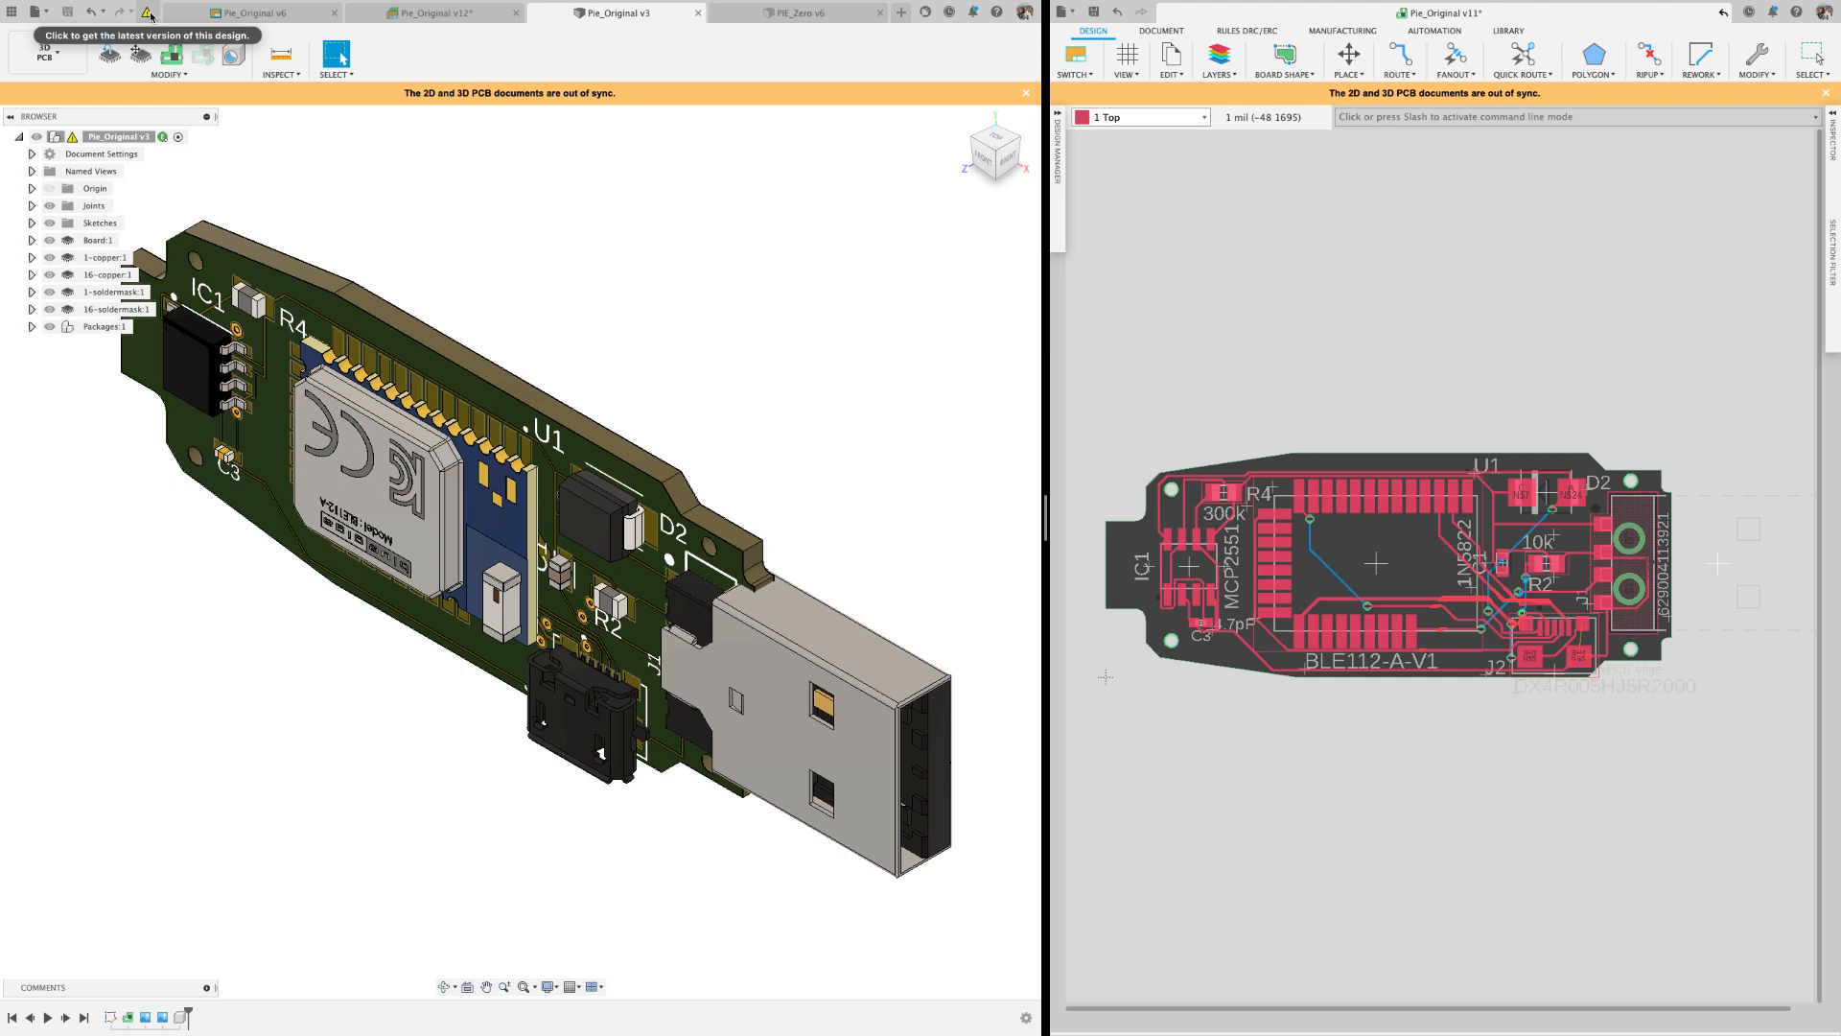
pyautogui.click(148, 12)
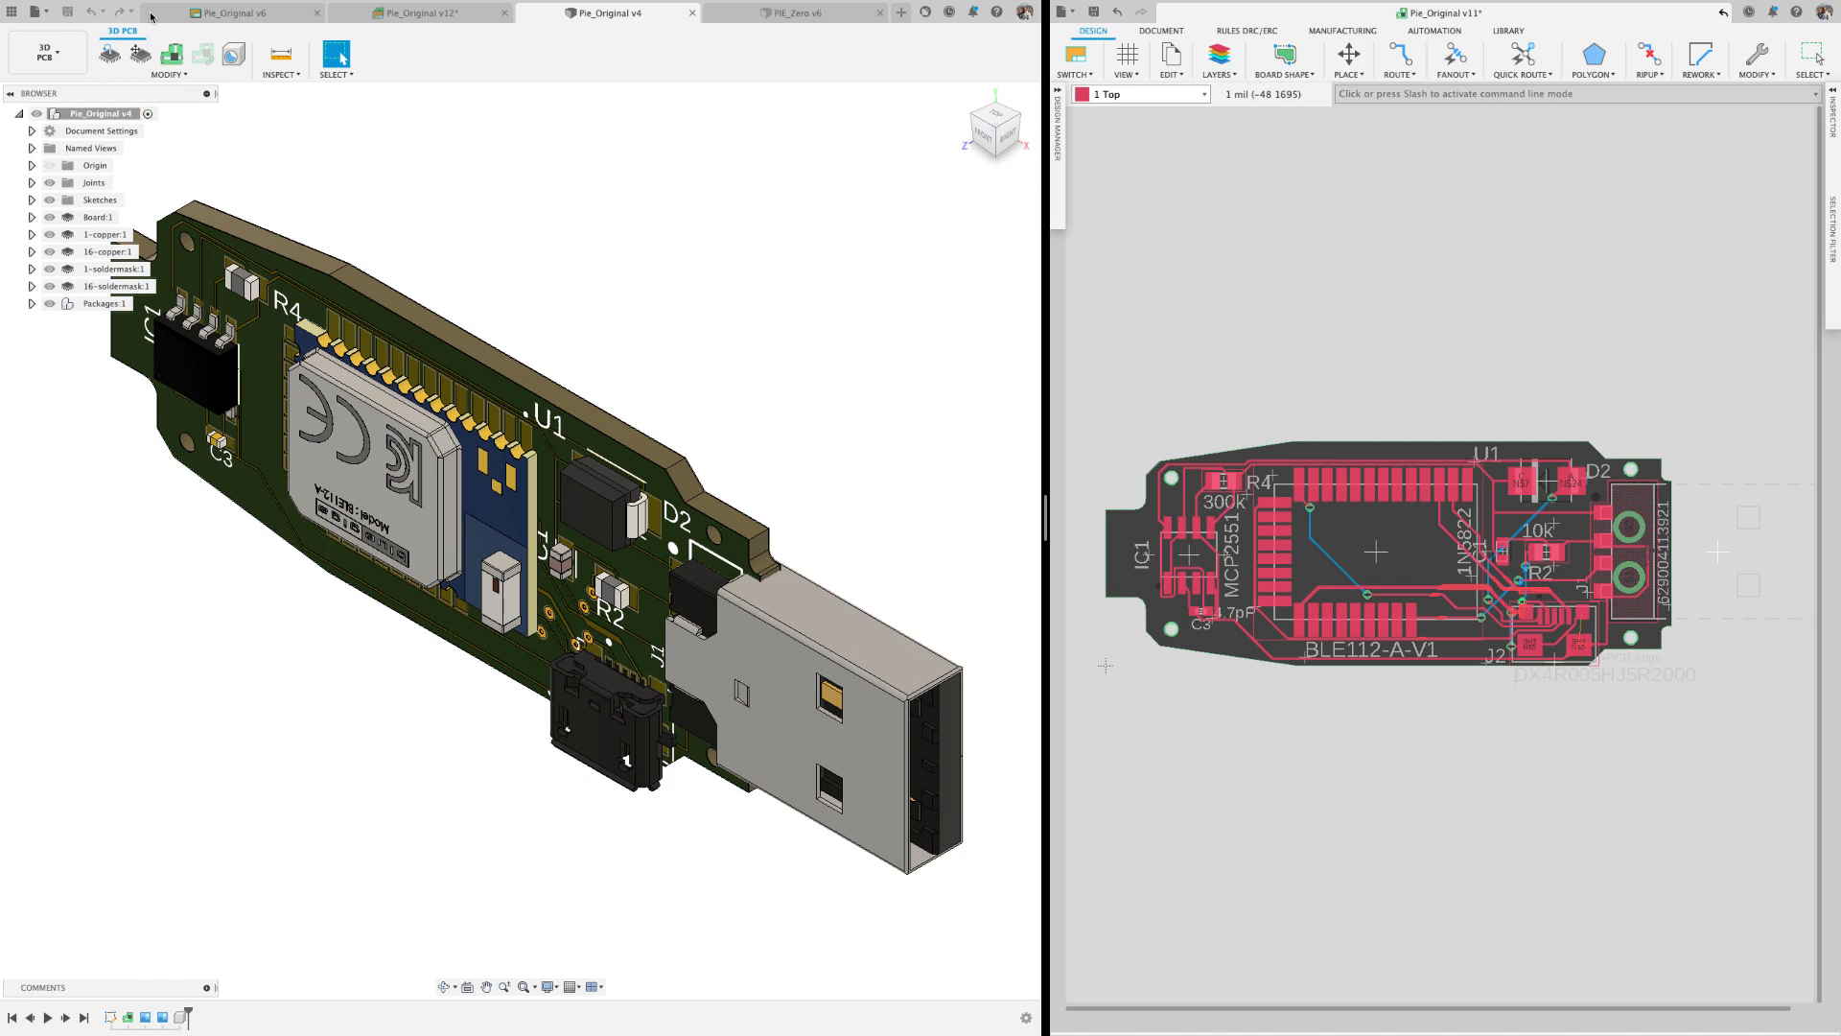
pyautogui.moveTo(199, 38)
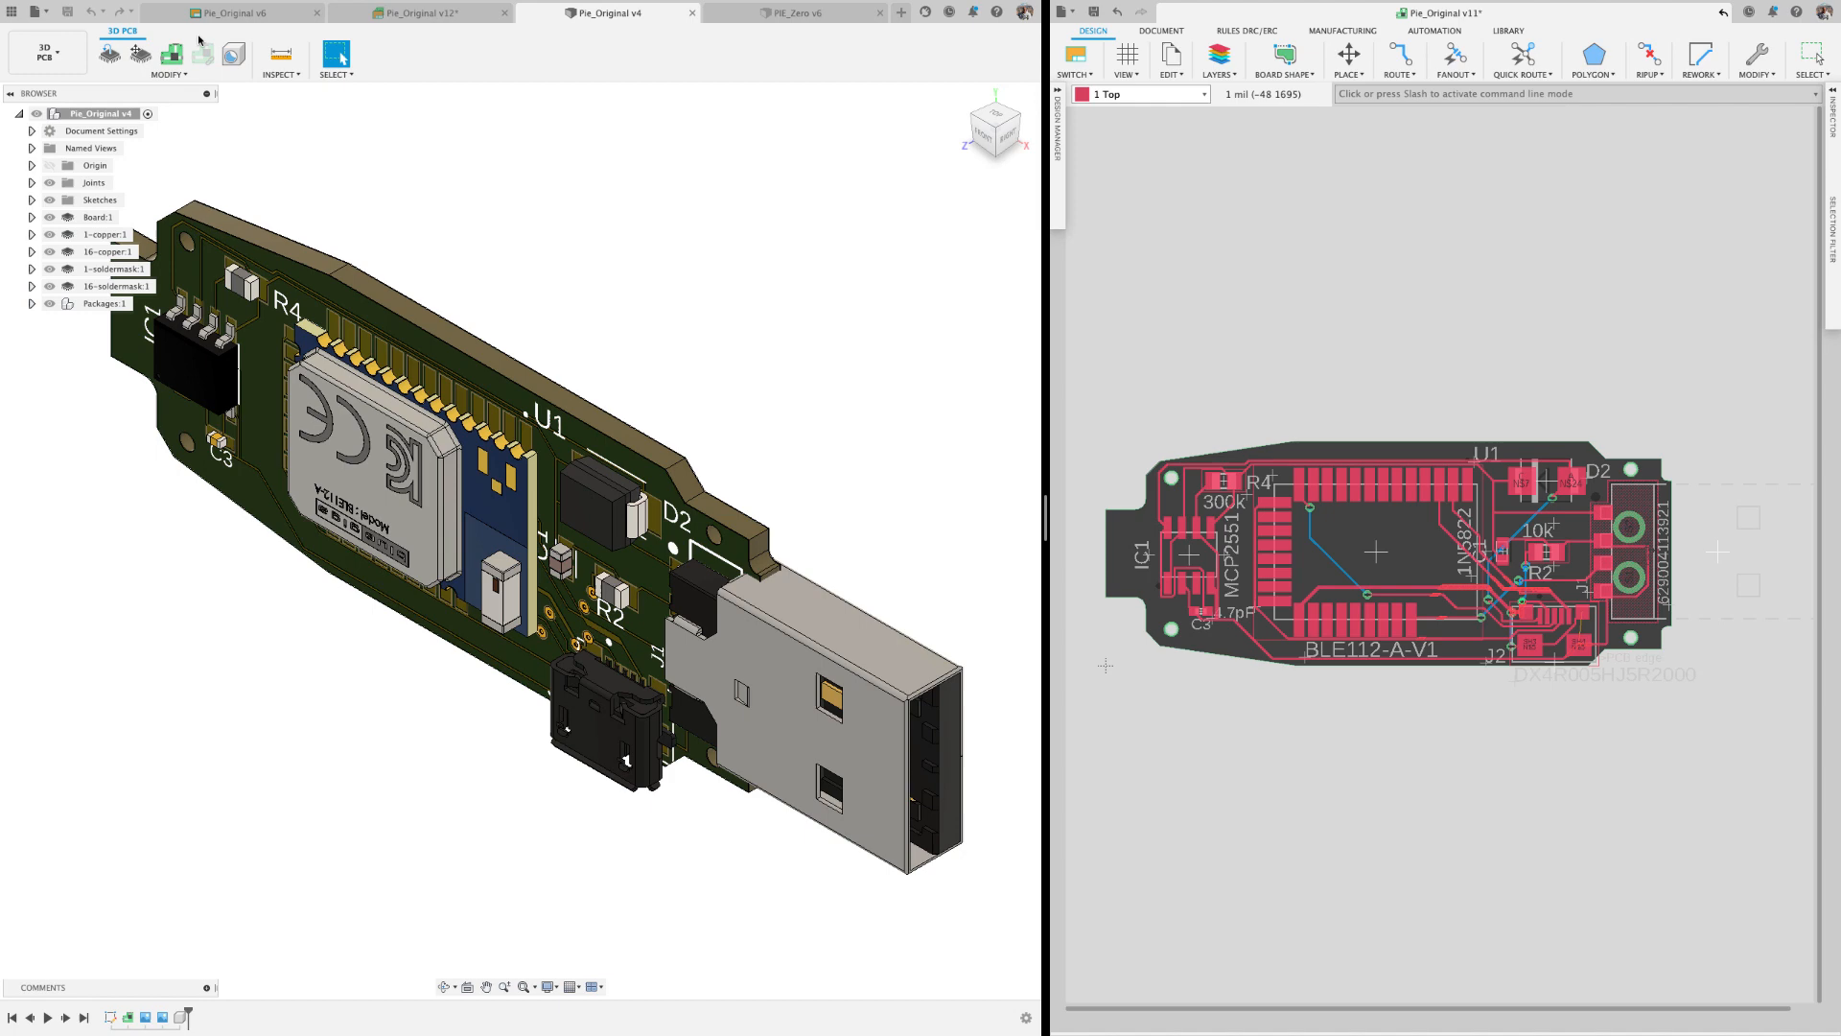
pyautogui.moveTo(817, 32)
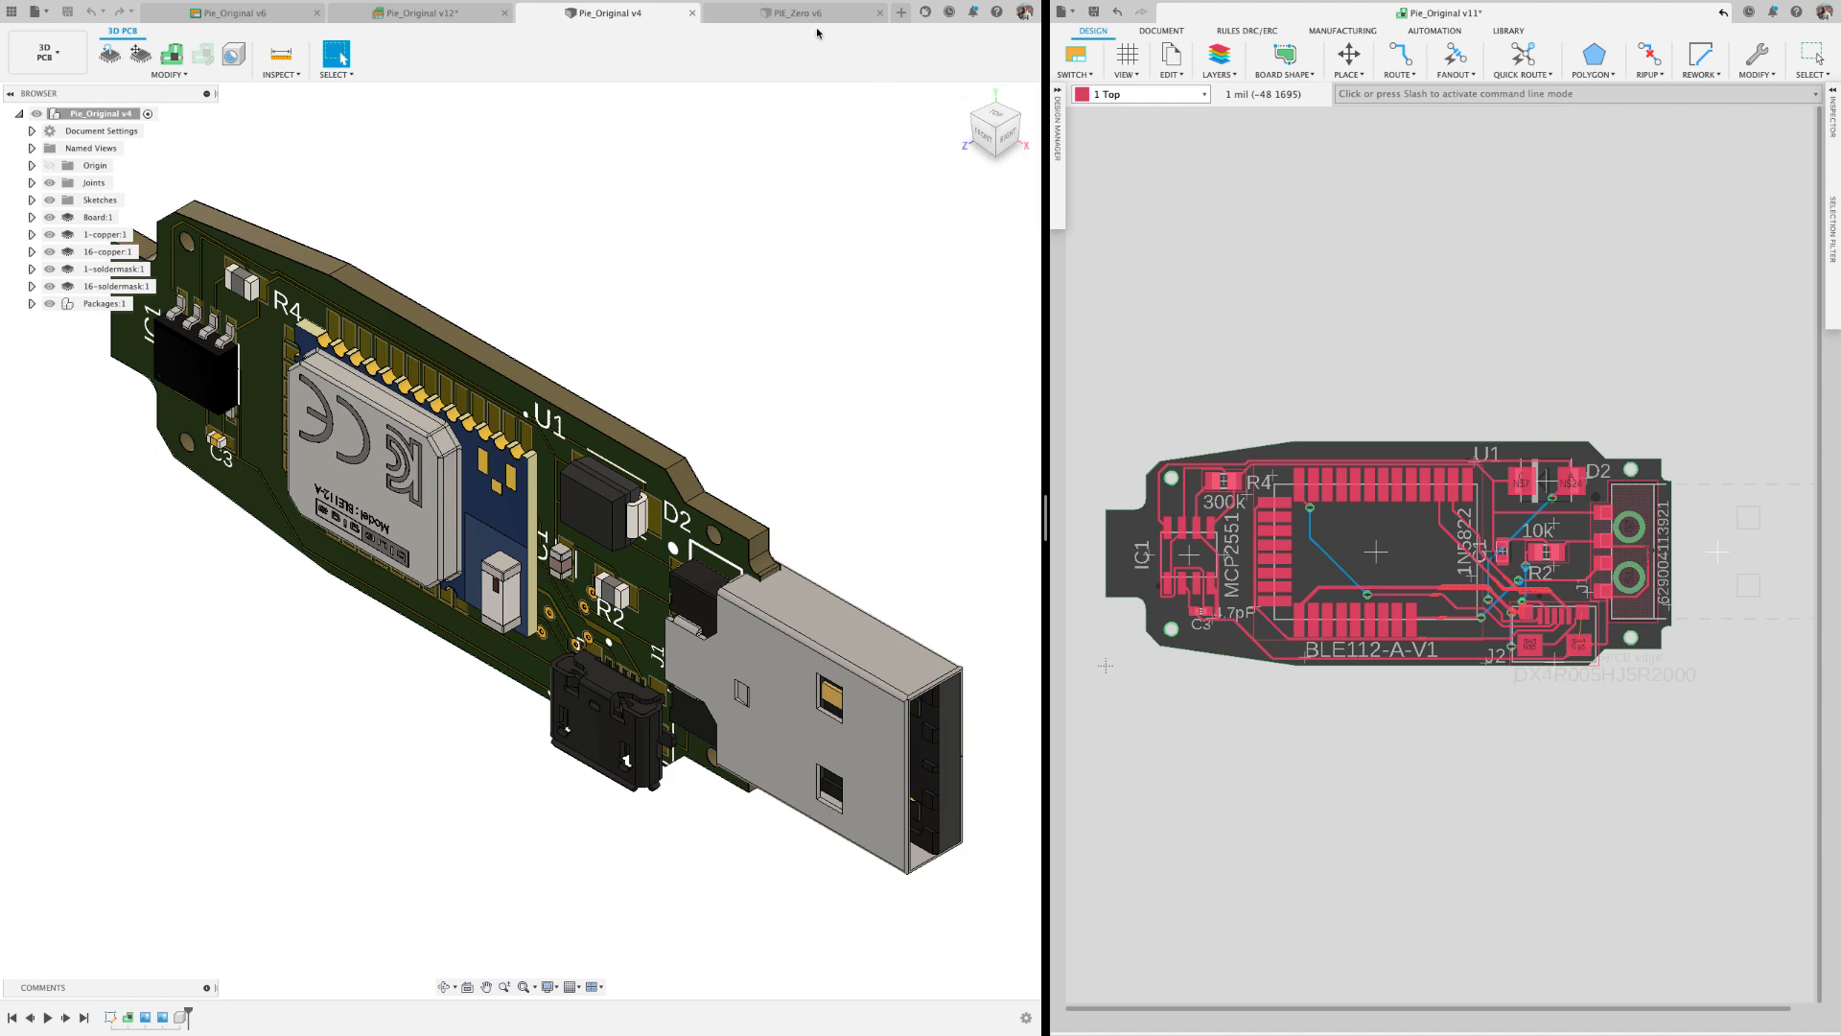
pyautogui.click(798, 14)
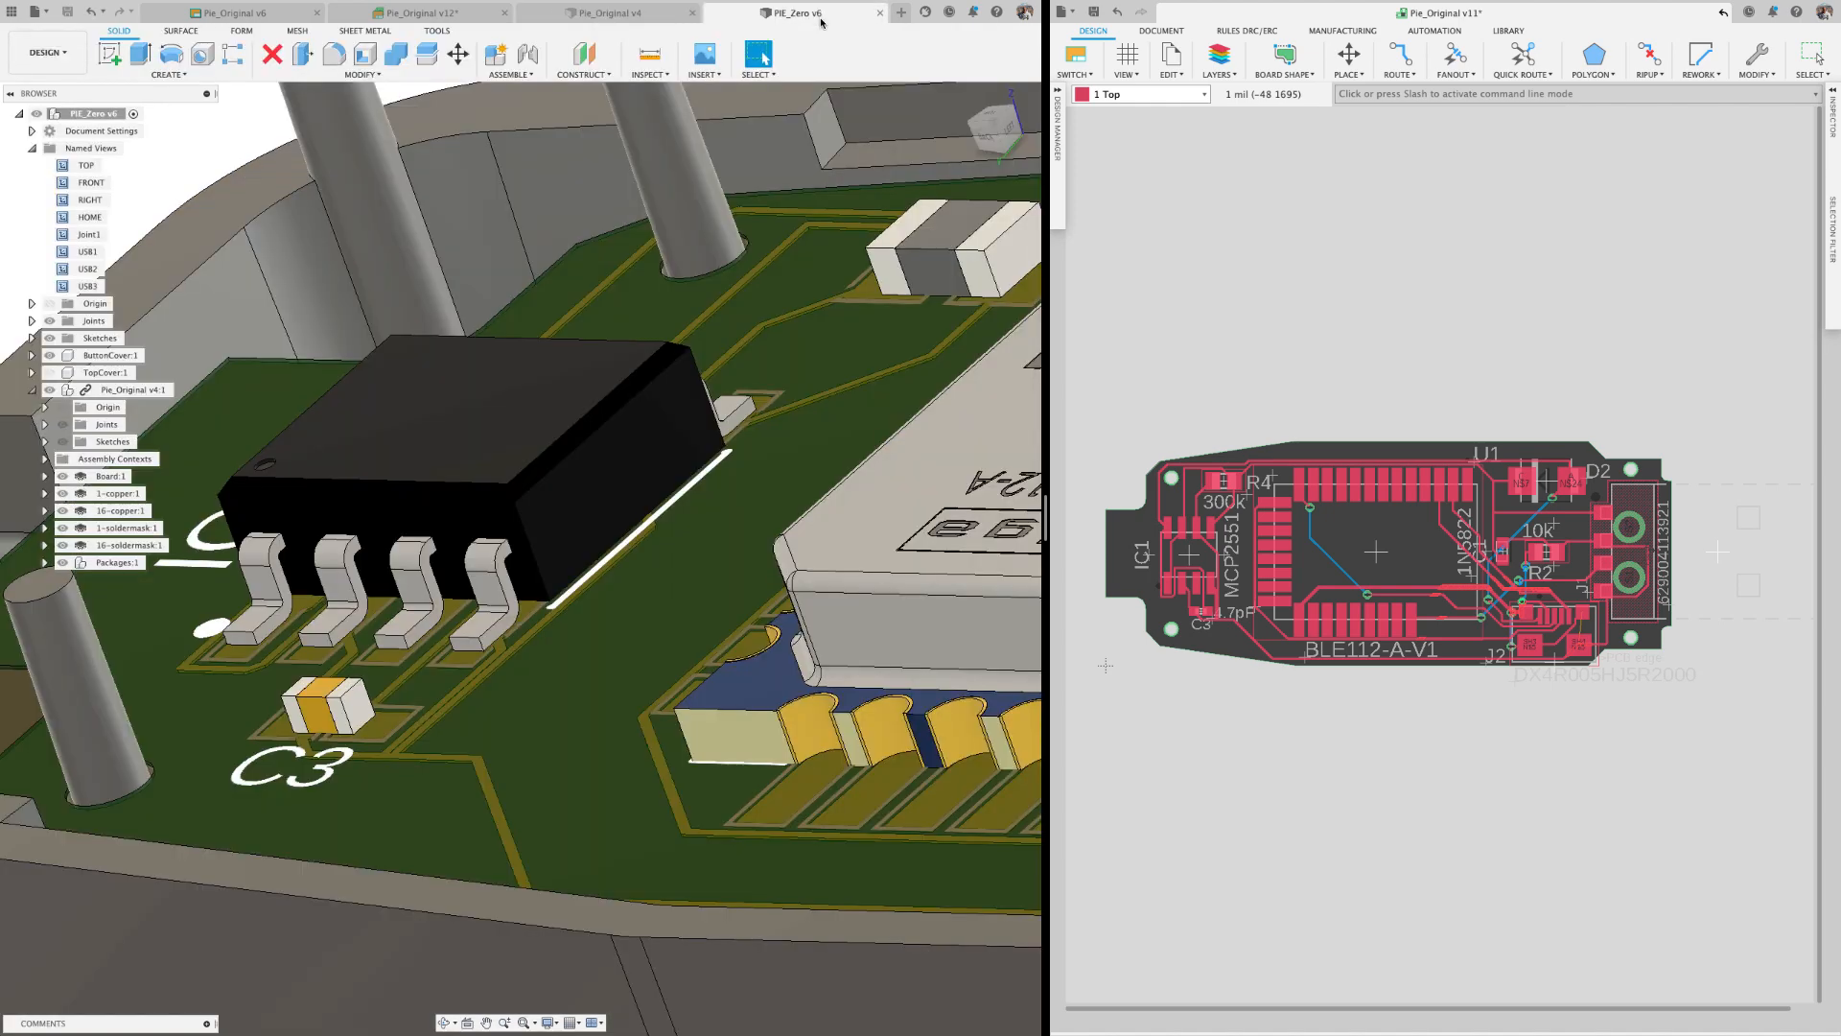